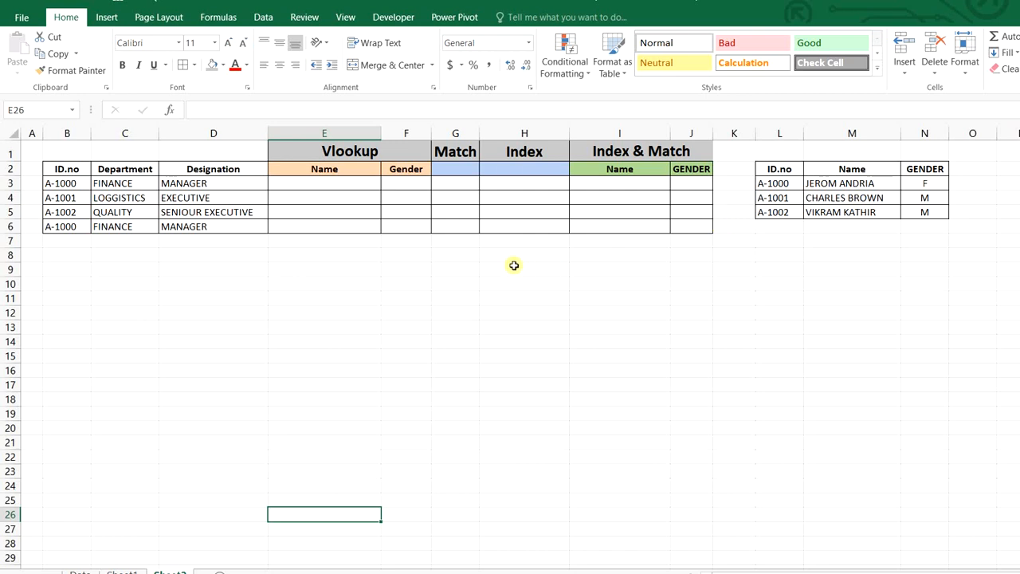
mouse_move(341, 247)
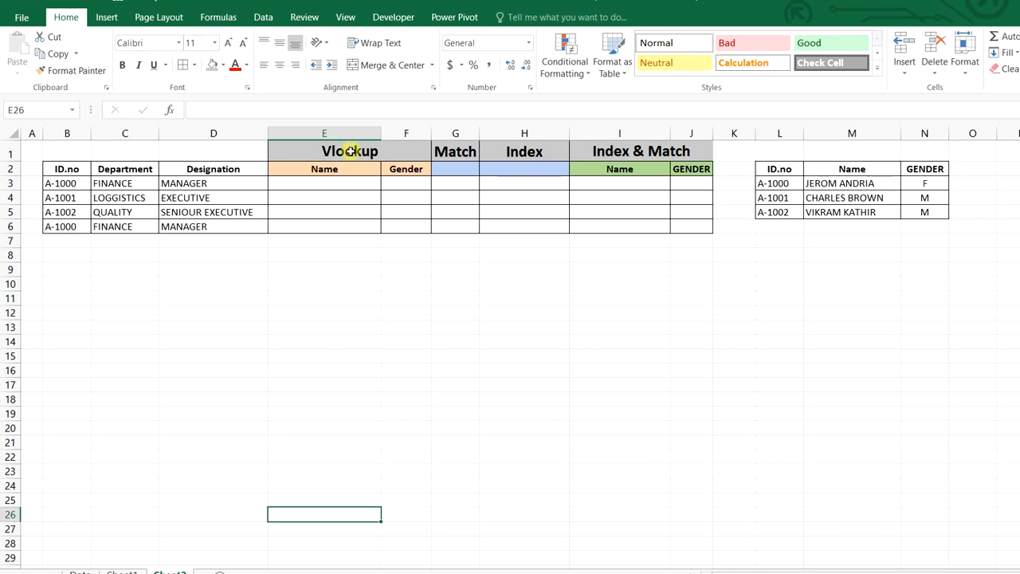
mouse_move(480, 157)
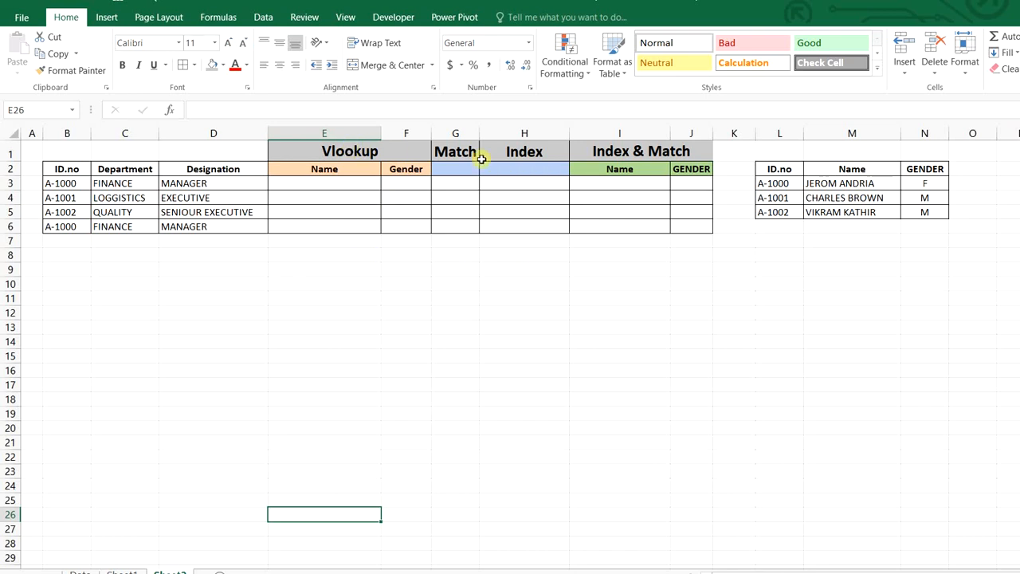
mouse_move(325, 236)
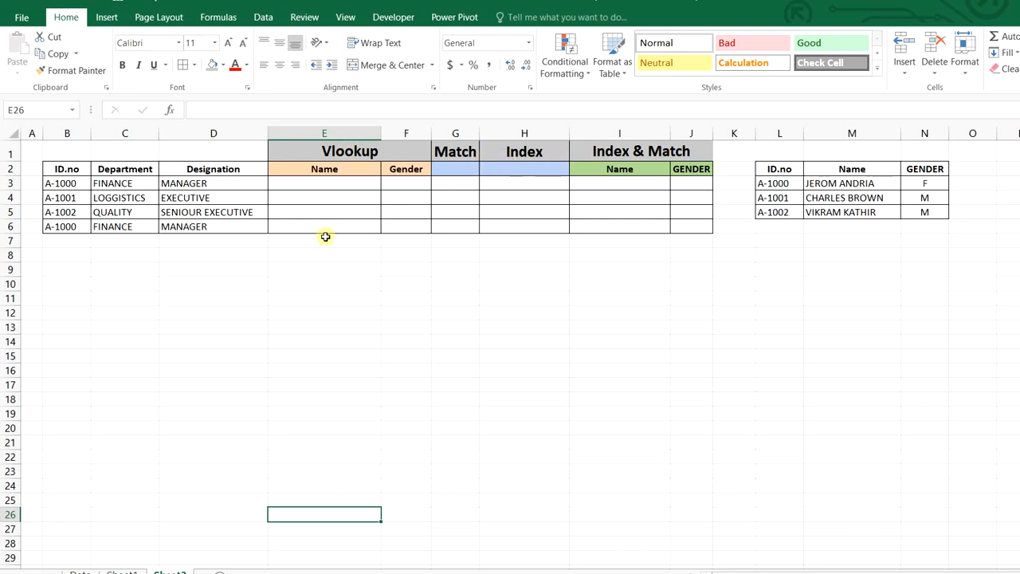
- Enter =VLOOKUP($B3,$L:$N,2,0) in E3 and fill it across Name and Gender to row 6
left_click_drag(213, 169, 525, 182)
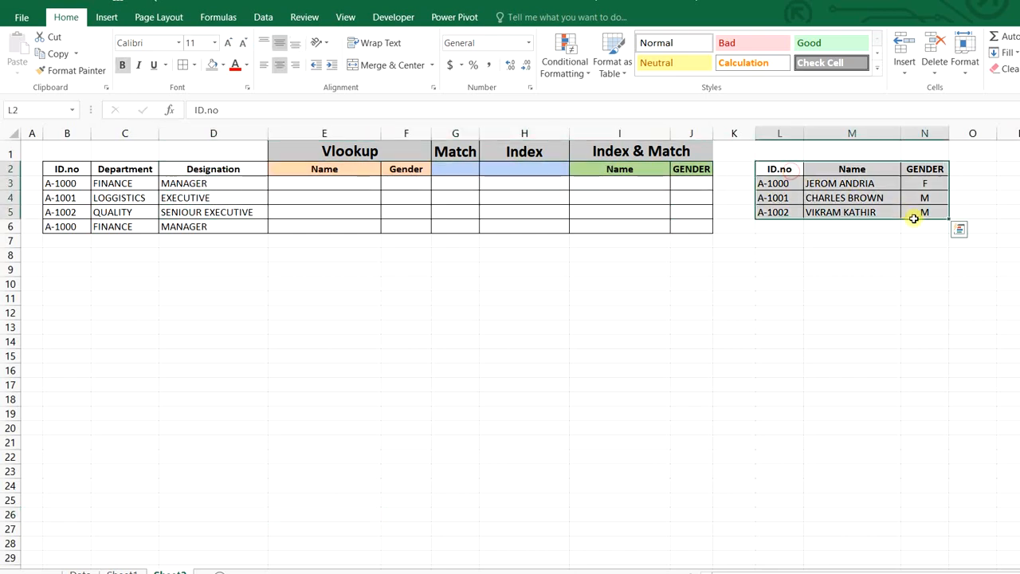
mouse_move(877, 183)
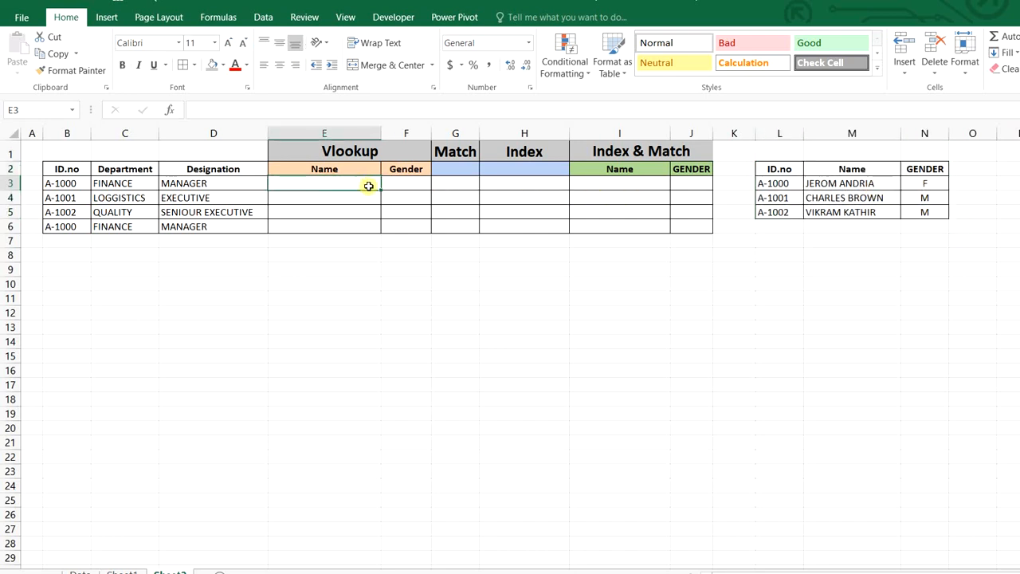
type("=VLOOKUP(")
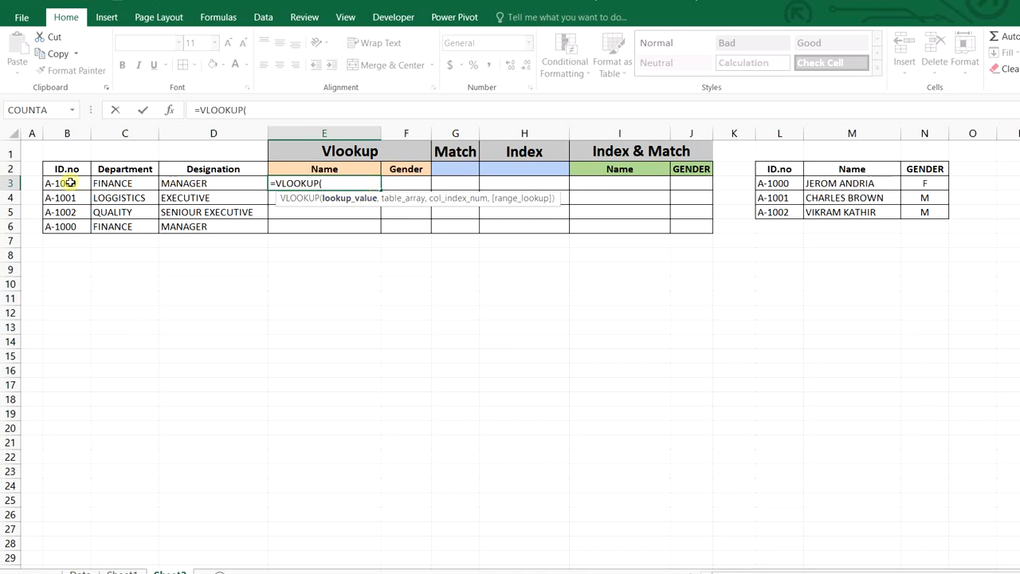
left_click(67, 184)
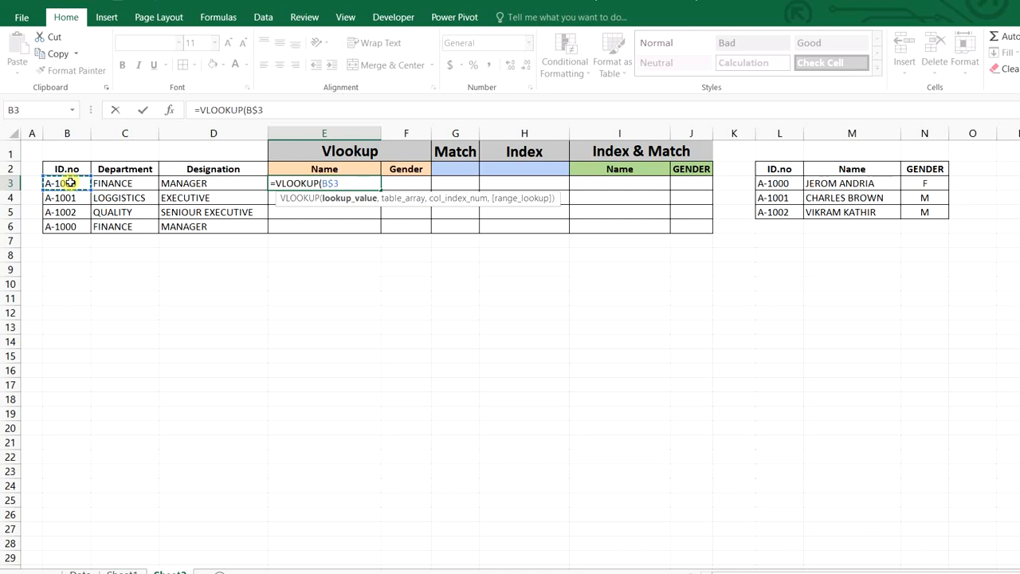
key("f4")
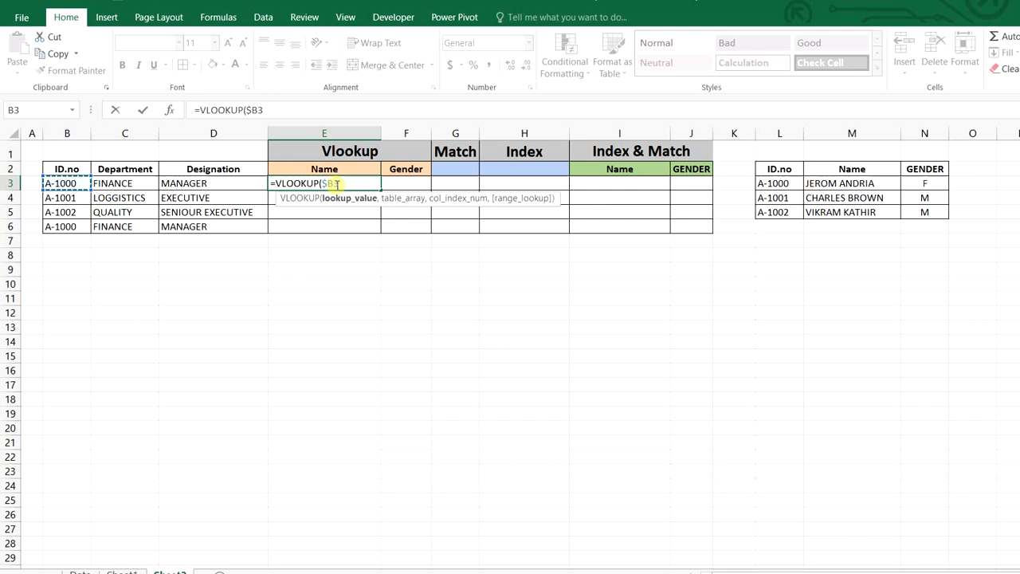
type(",$L:$N")
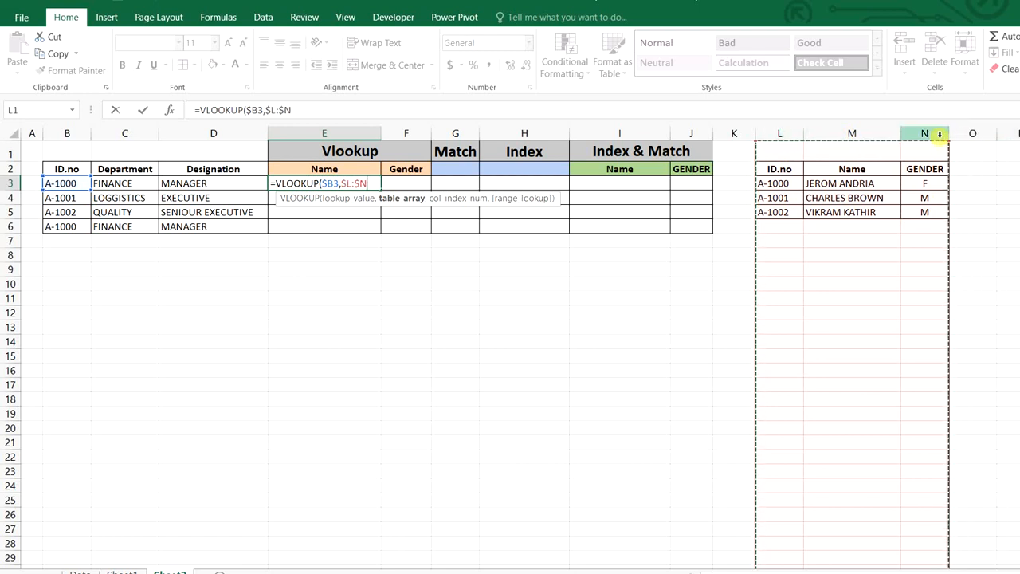
type(",")
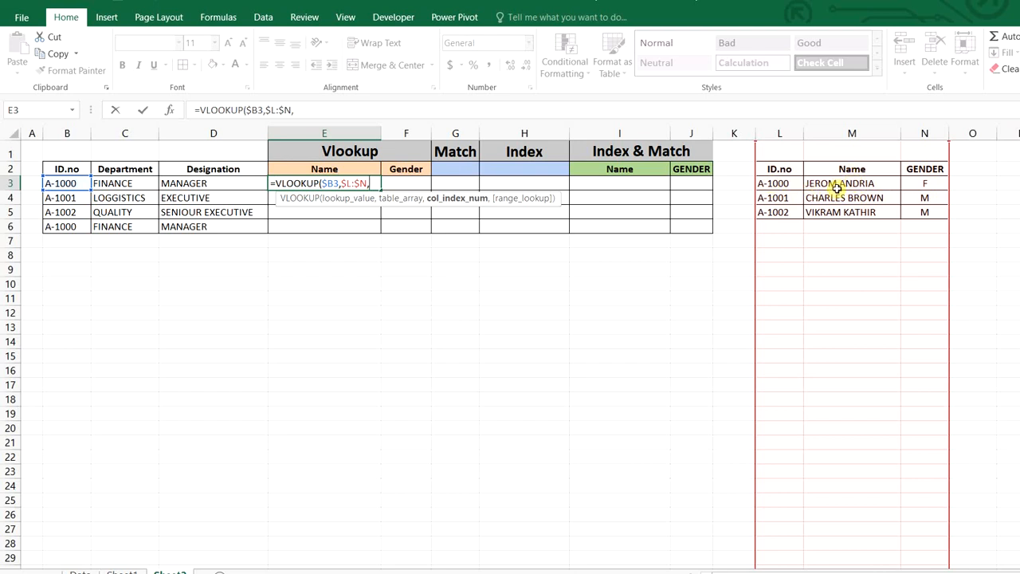
type("2")
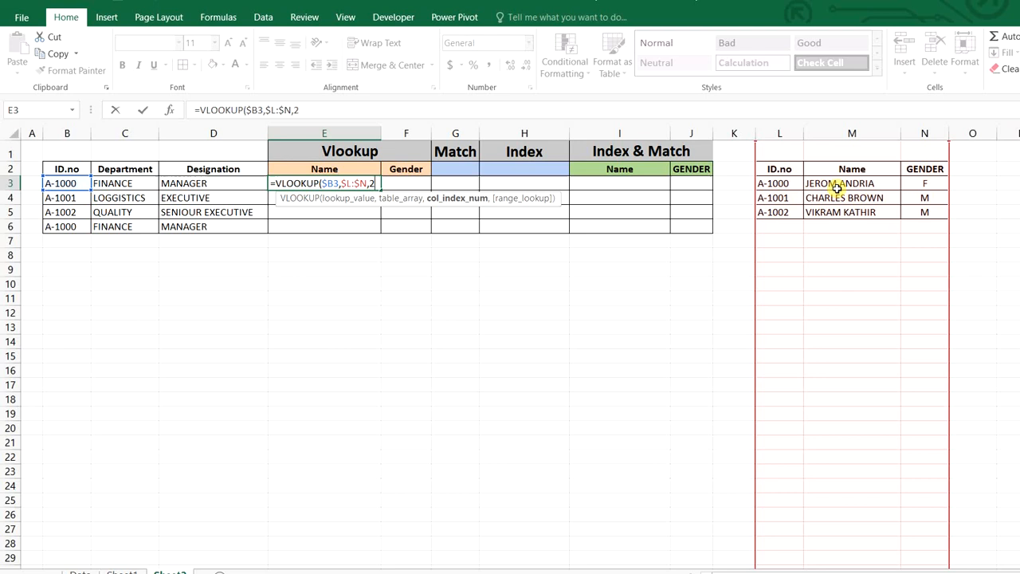
type(",0)")
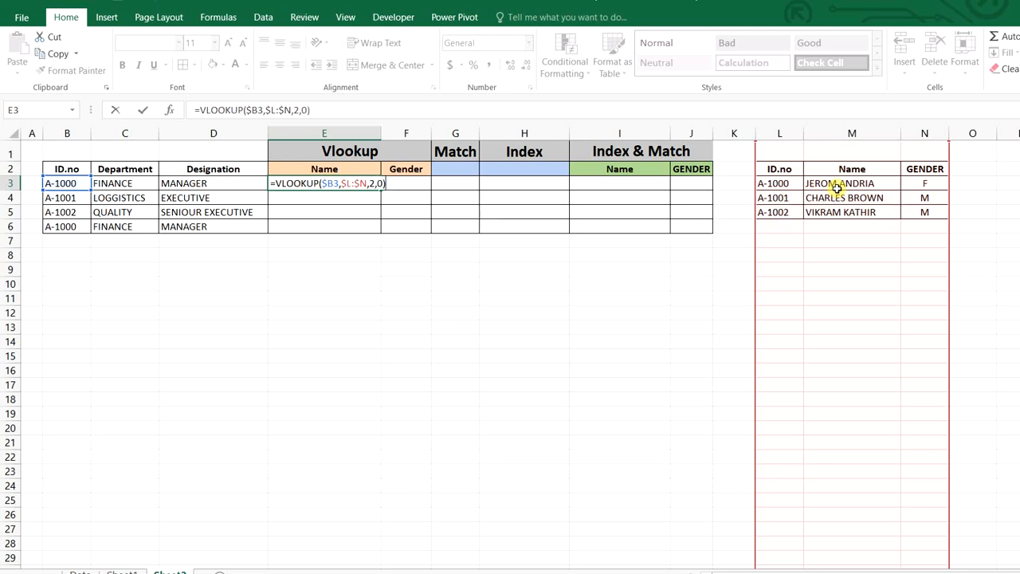
key("Return")
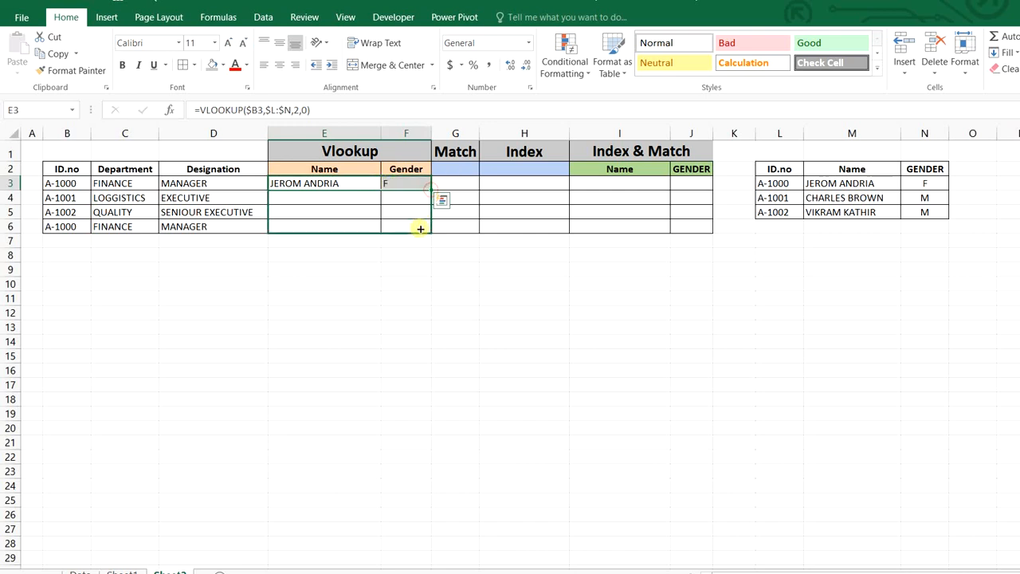
left_click_drag(420, 229, 420, 229)
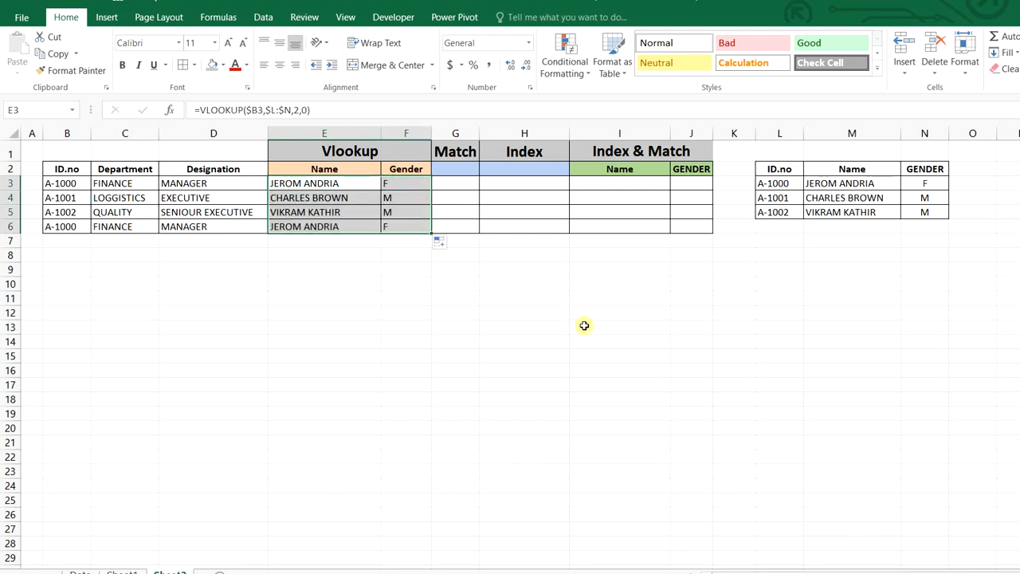
mouse_move(497, 198)
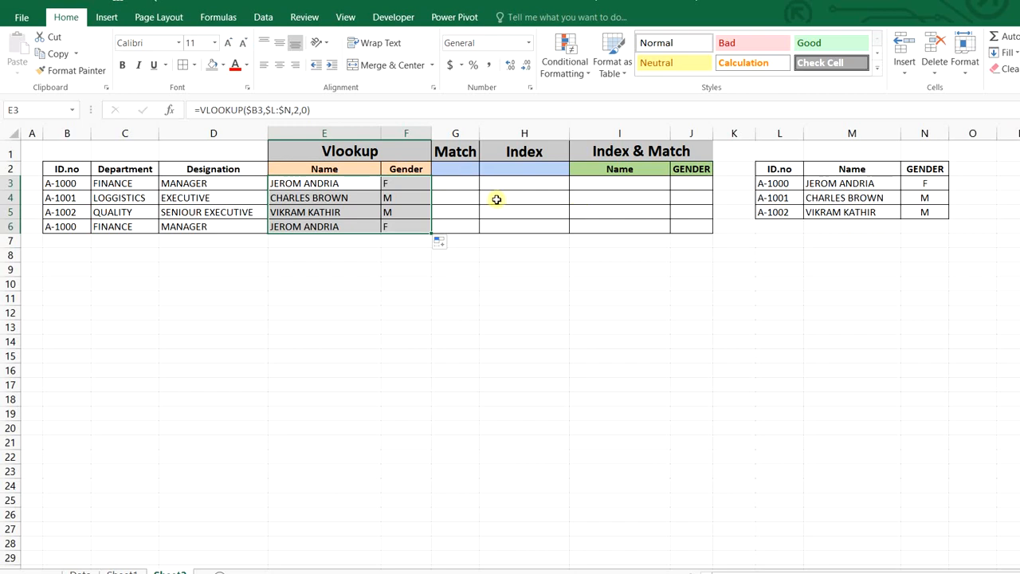
left_click(455, 182)
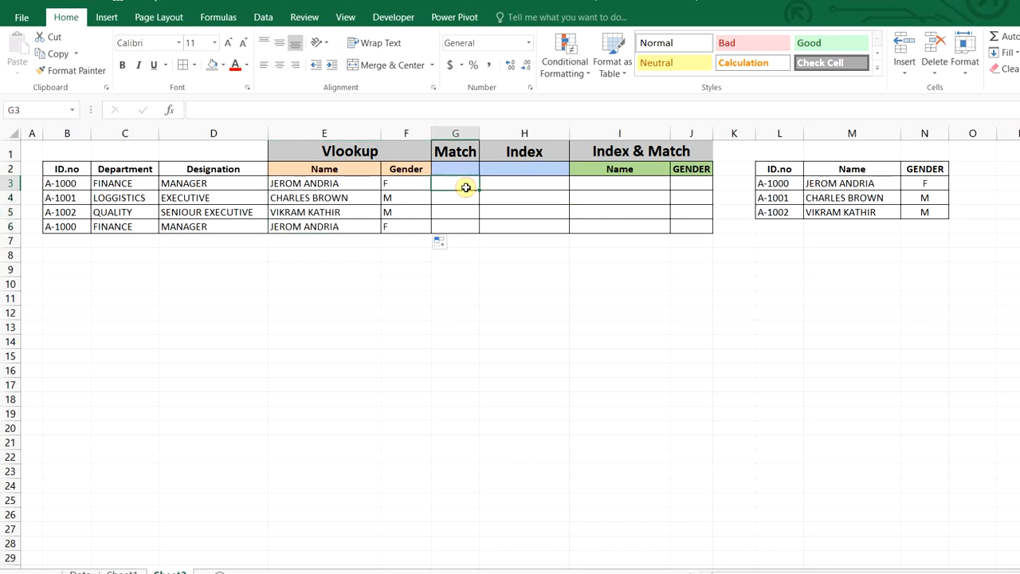
- Enter =MATCH($B3,$L:$L,0) in G3 to find ID A-1000 in column L
type("=mat")
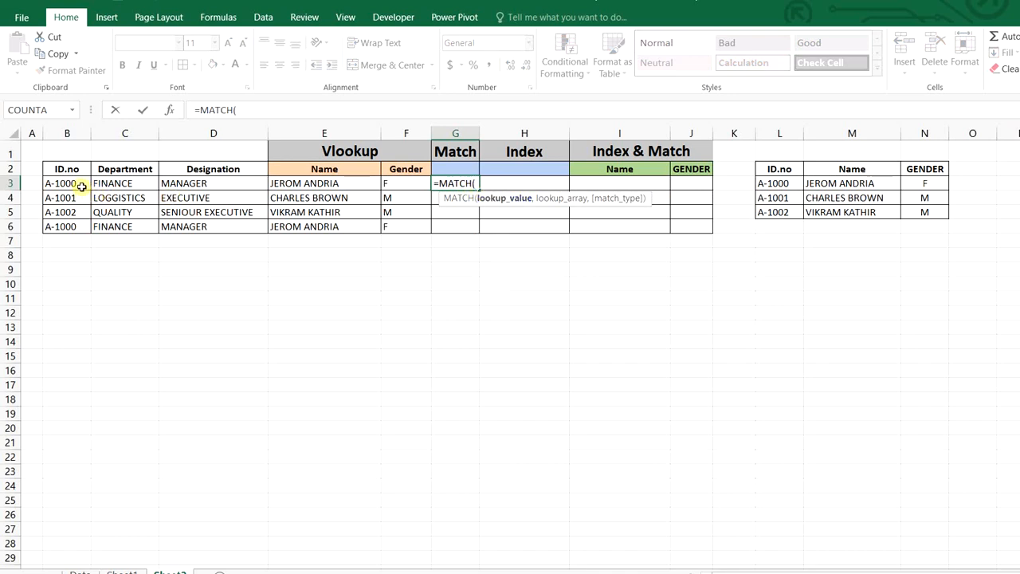
left_click(67, 182)
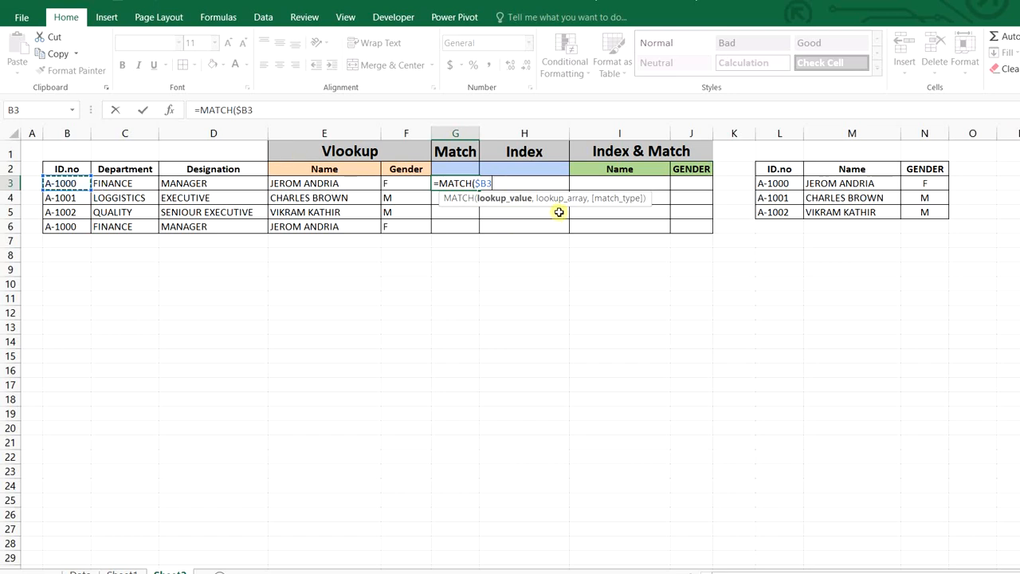
type(",")
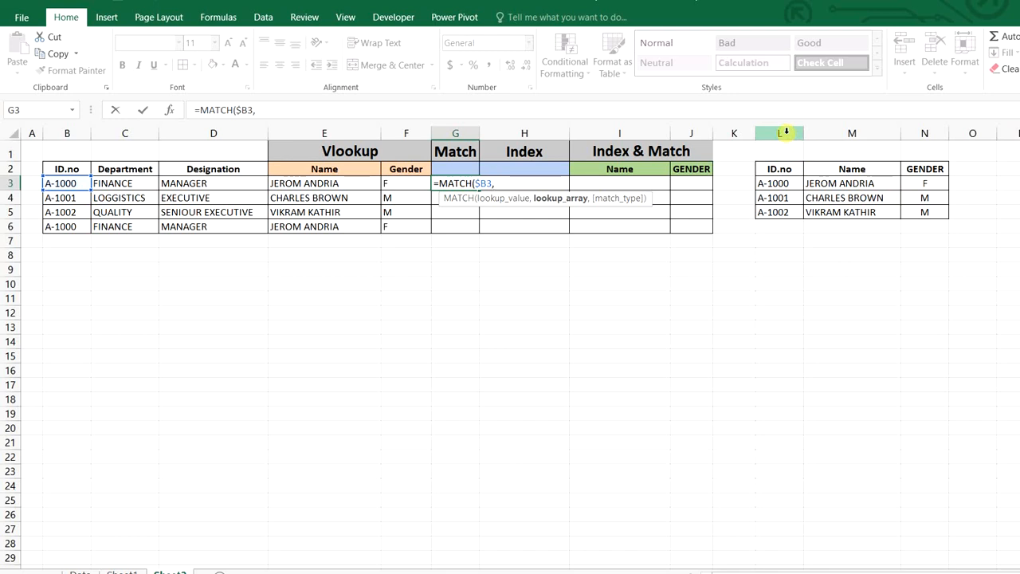
left_click(779, 134)
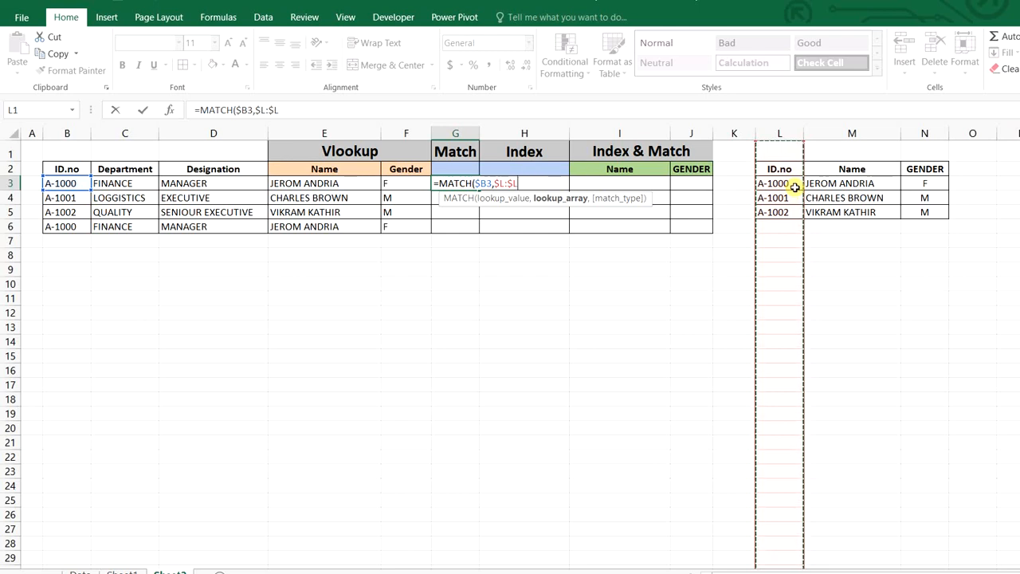
type(",")
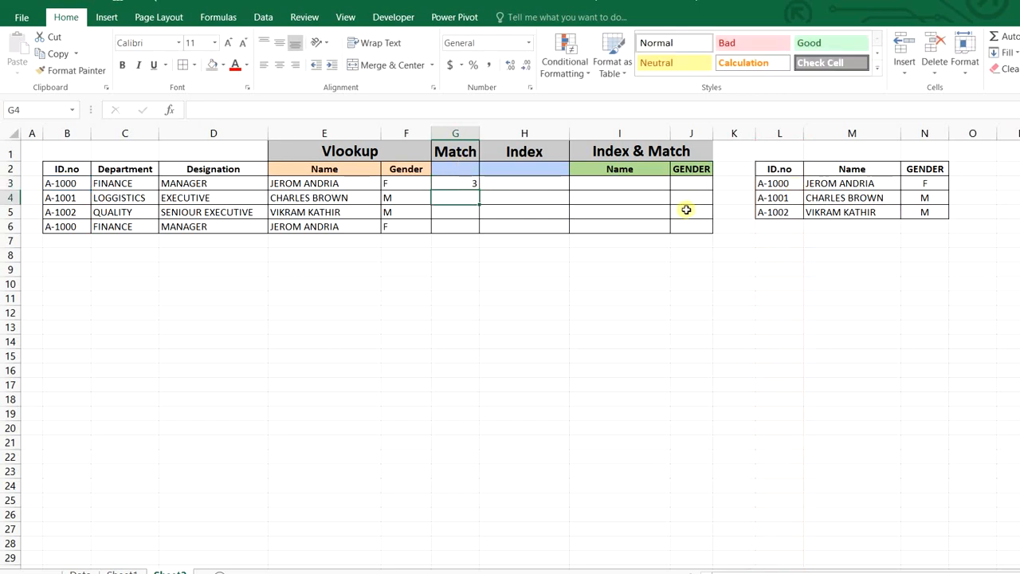
mouse_move(783, 150)
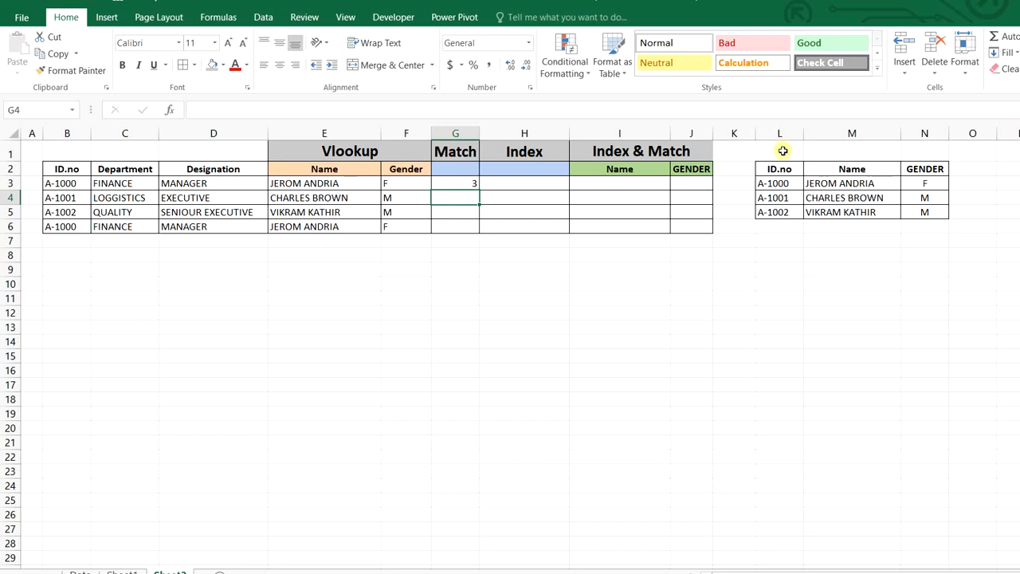
- Highlight rows 1 and 3 to show why the MATCH result is 3
left_click(779, 151)
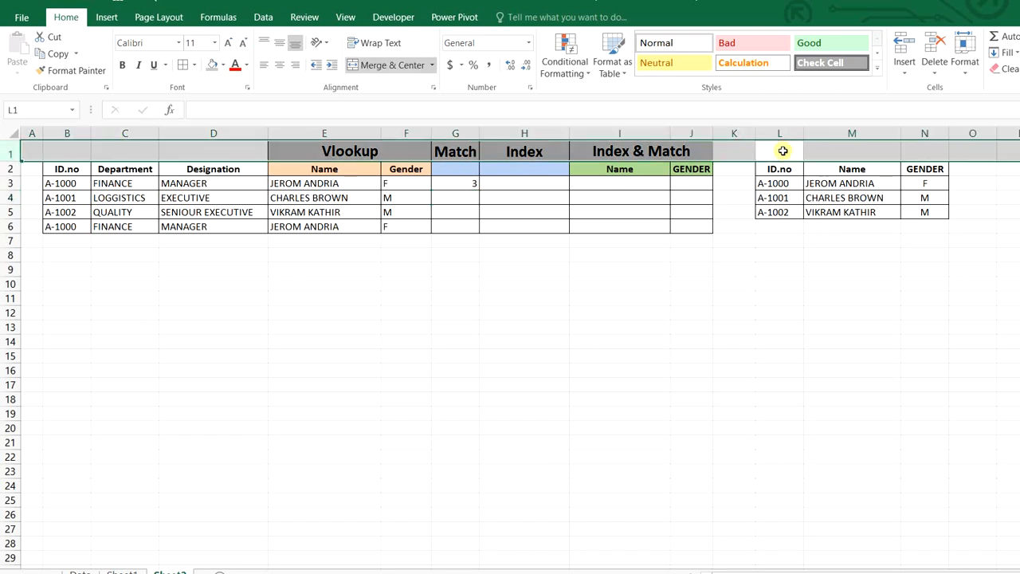
left_click(778, 183)
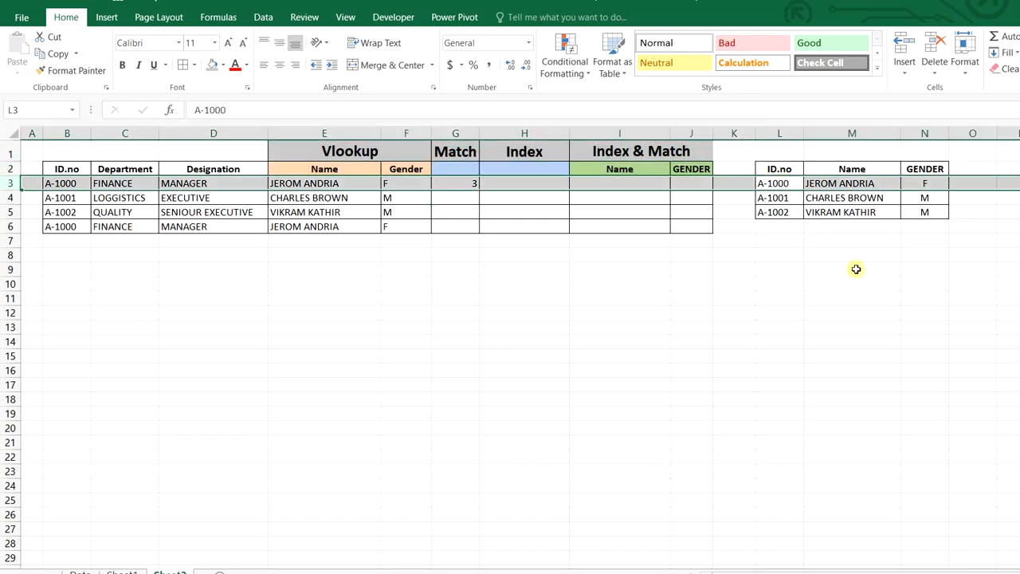
mouse_move(856, 260)
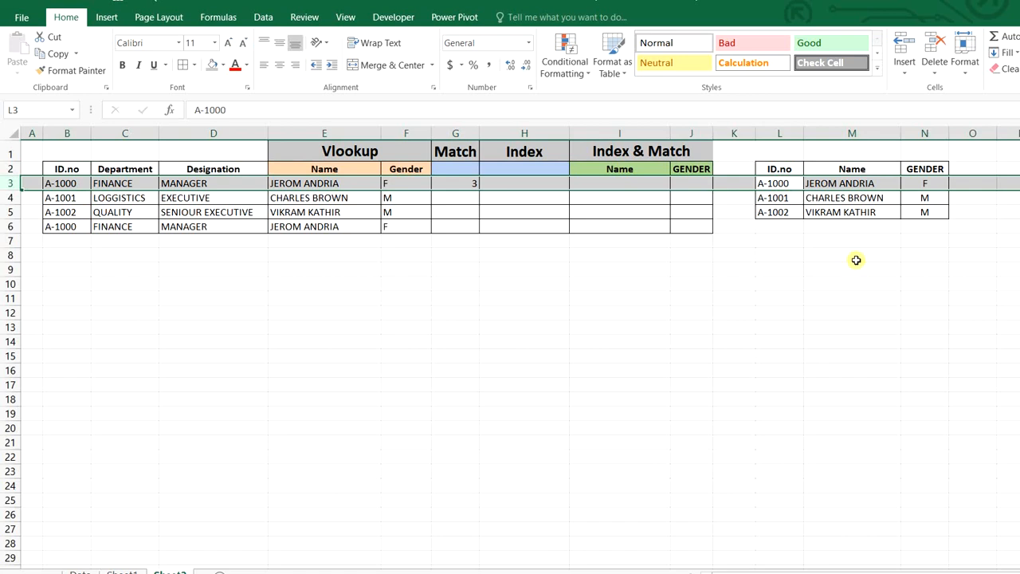
left_click(691, 298)
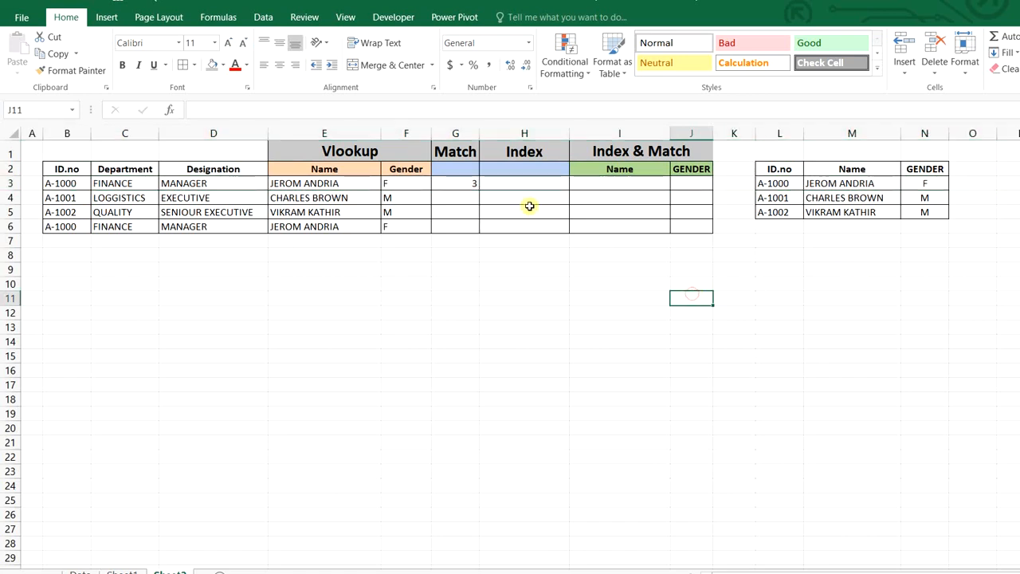
left_click(455, 182)
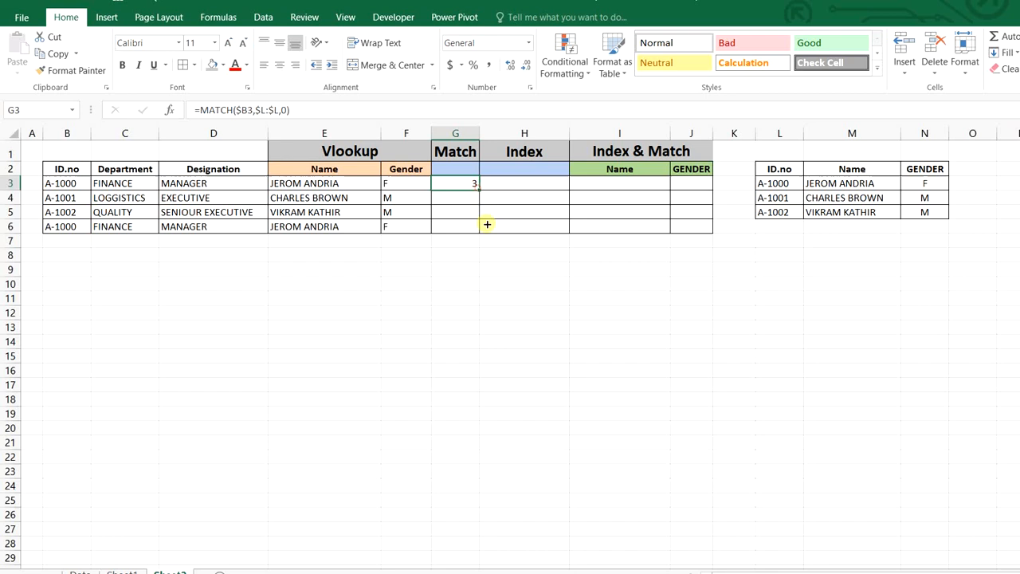
- Fill the MATCH formula down to G6 and note repeated ID A-1000 in row 6
left_click_drag(487, 183, 487, 226)
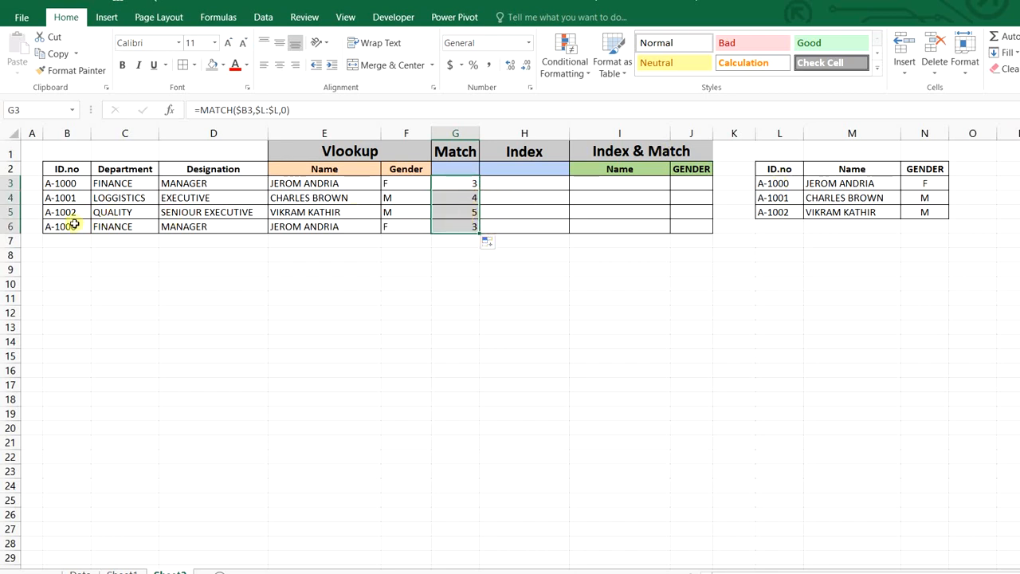
left_click(67, 227)
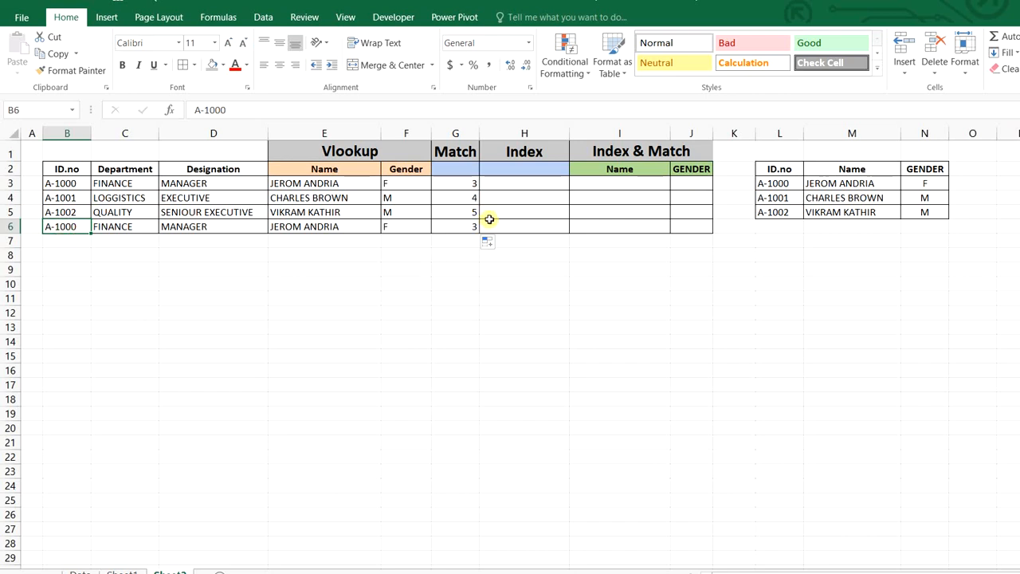
left_click(454, 225)
type("=")
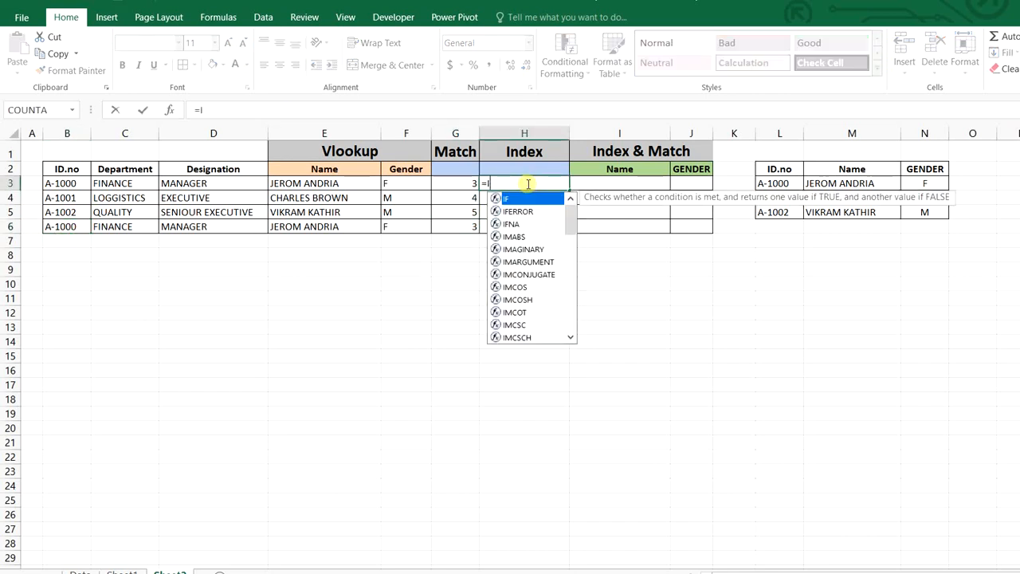
- Enter =INDEX($M:$M,G3,0,1) in H3 and fill it down to H6
type("INDEX(")
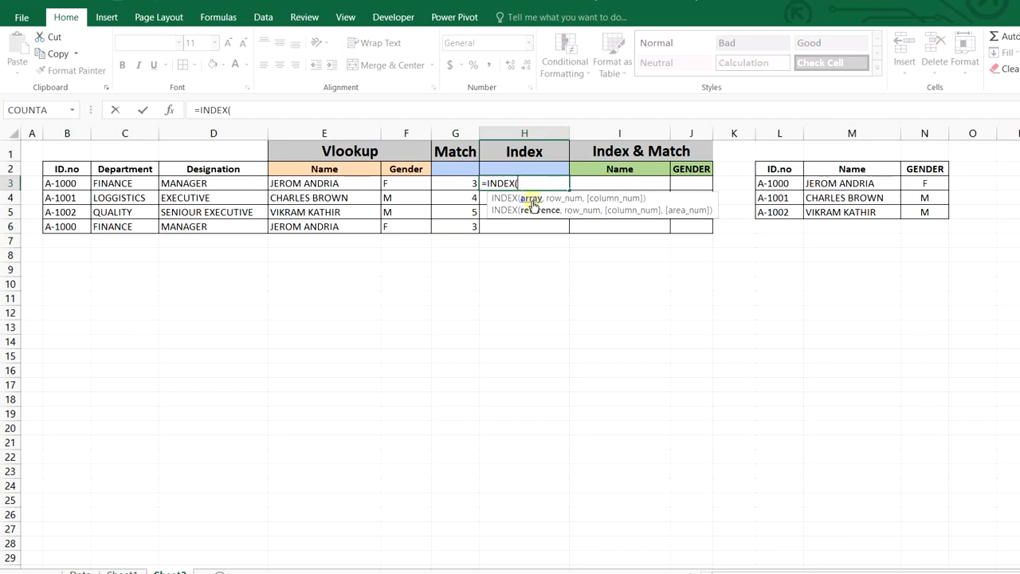
mouse_move(829, 141)
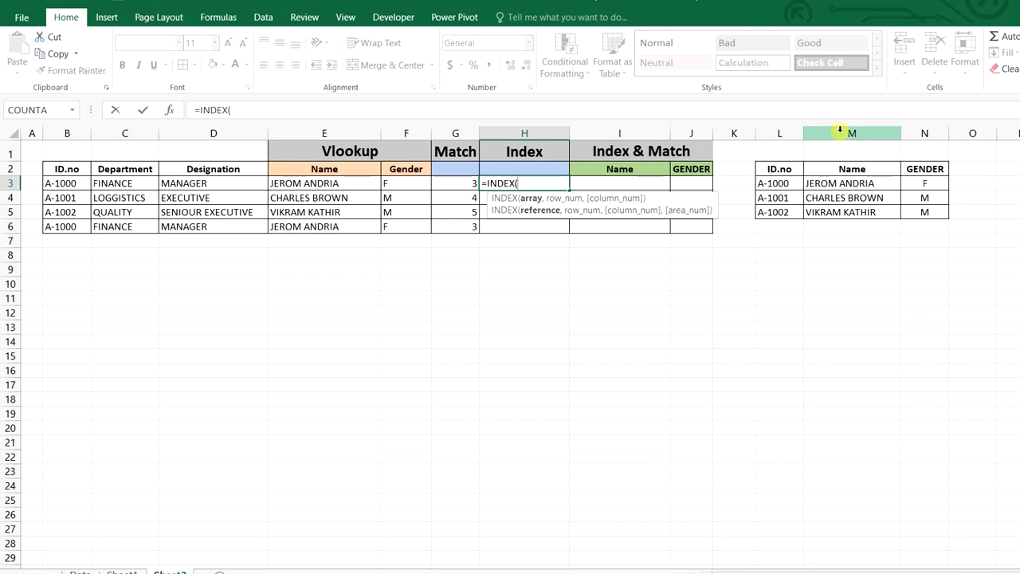
left_click(851, 133)
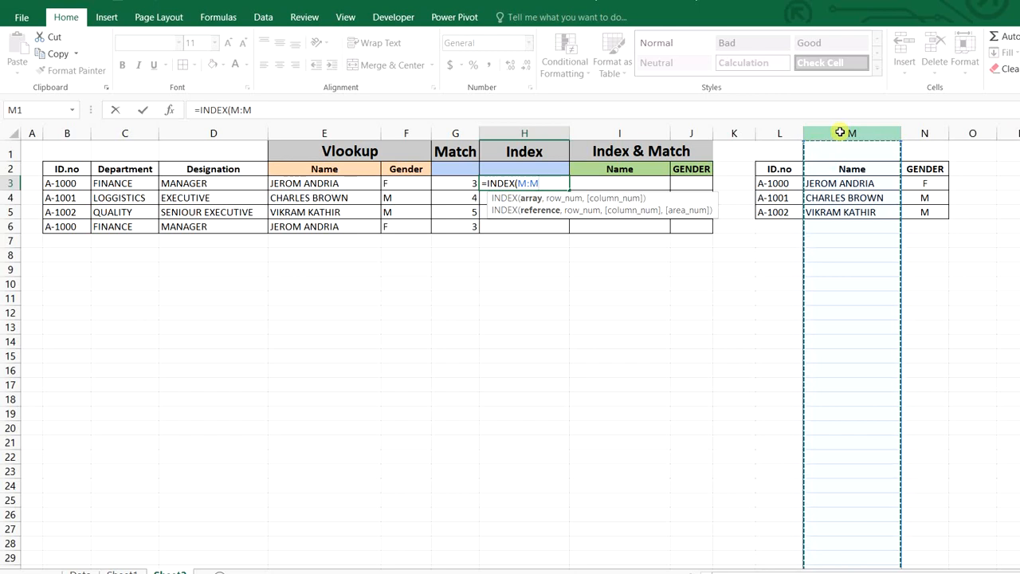
key("f4")
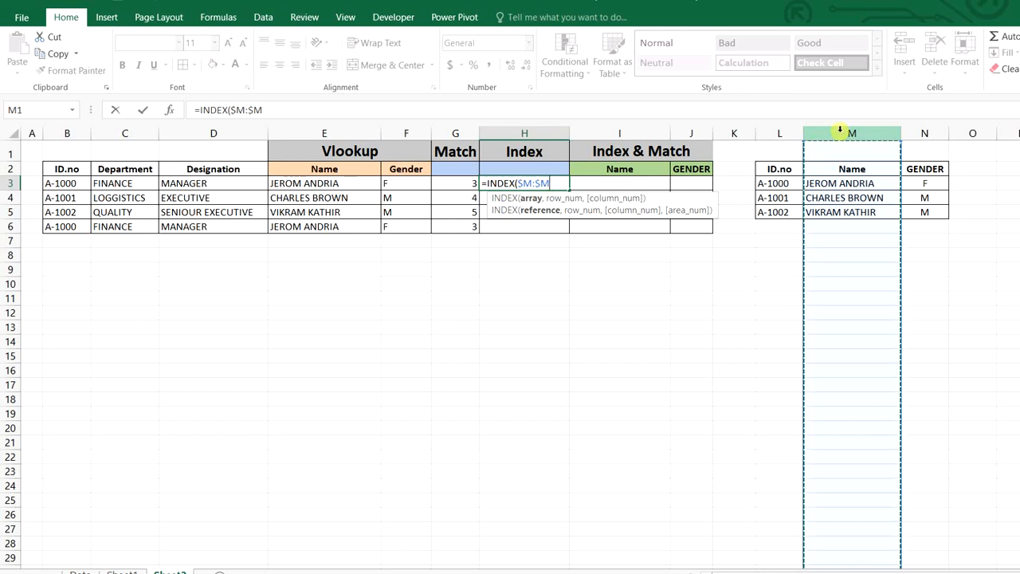
type(",G3,0,")
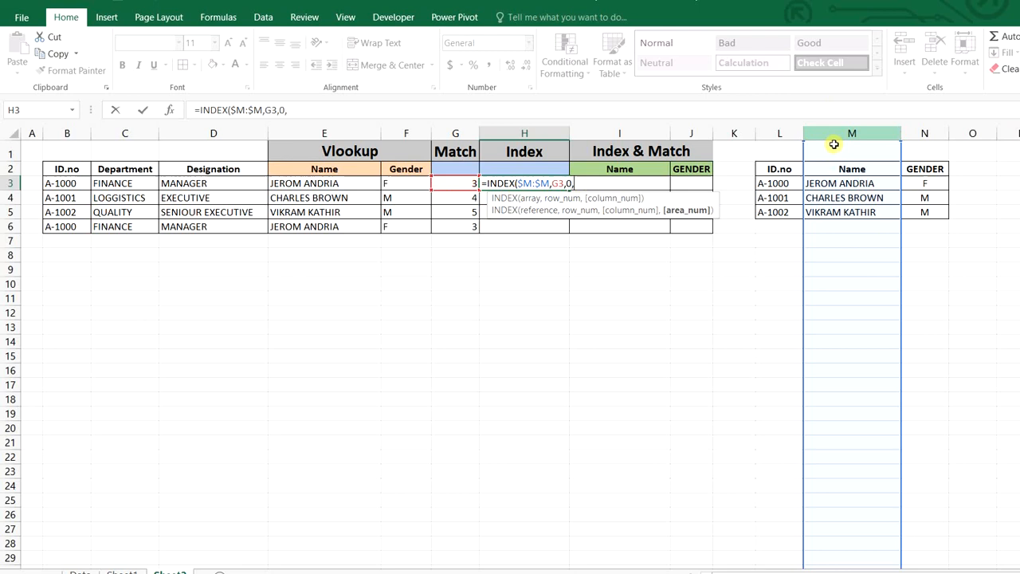
mouse_move(852, 154)
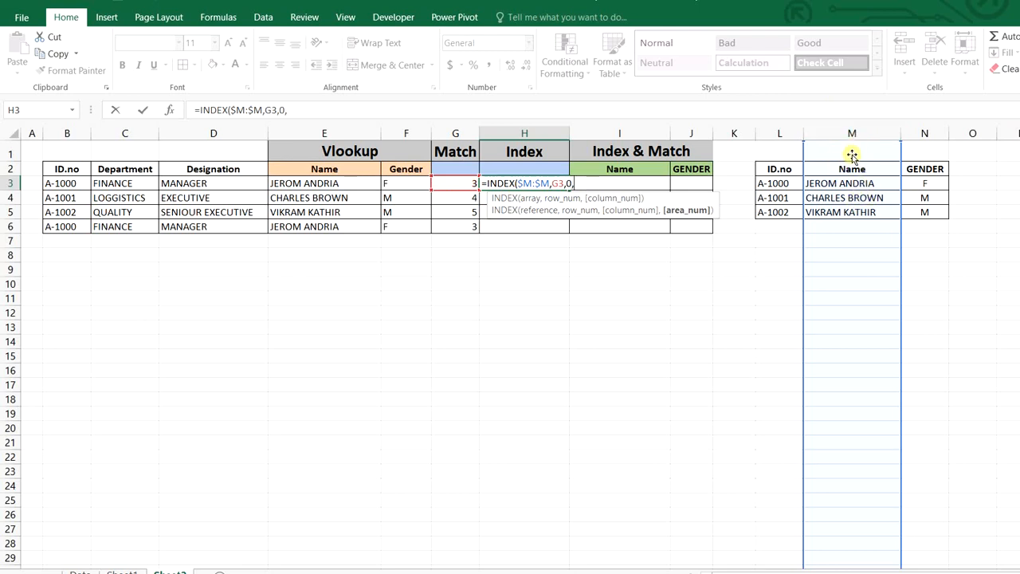
mouse_move(517, 333)
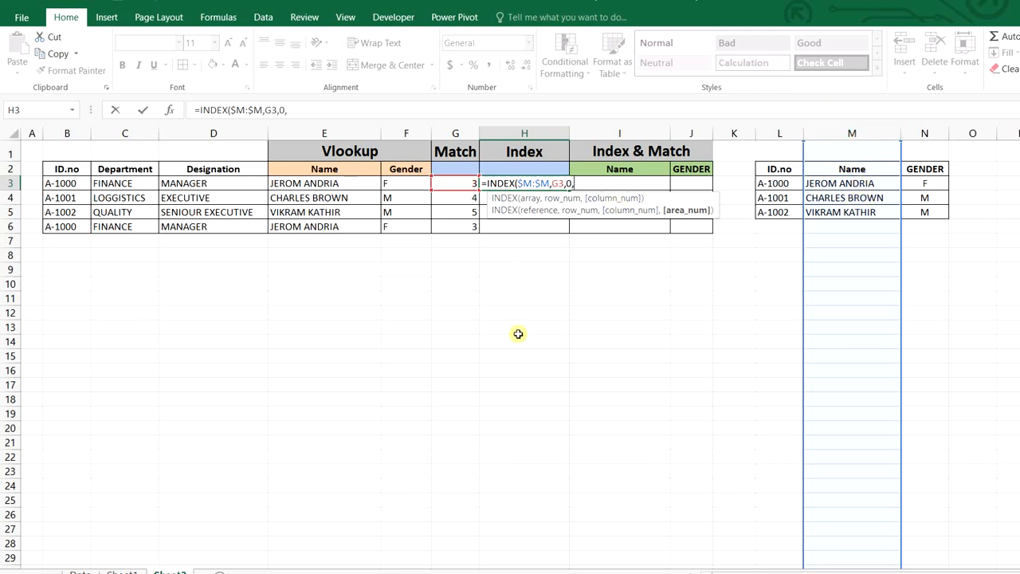
key("Return")
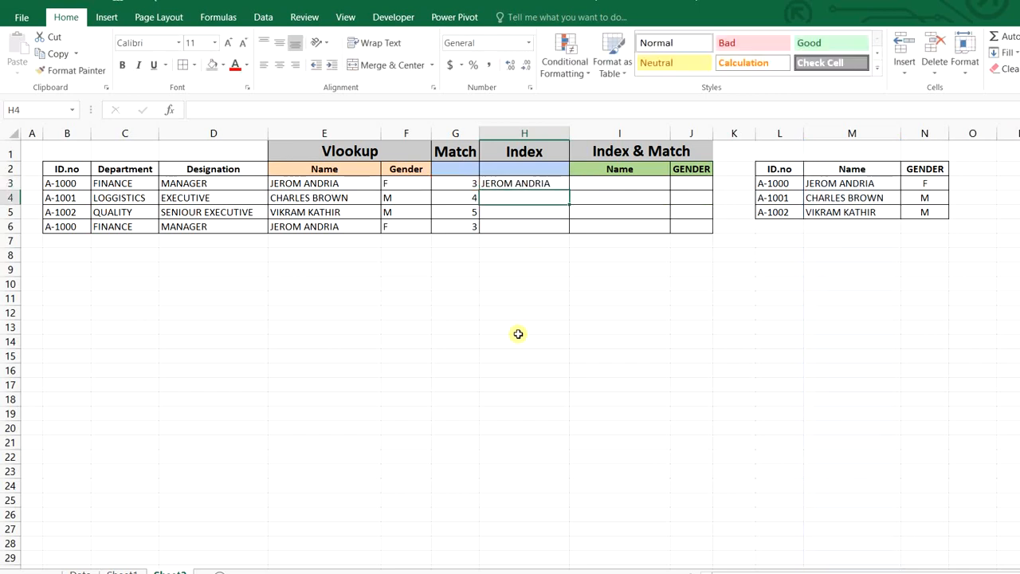
left_click(524, 182)
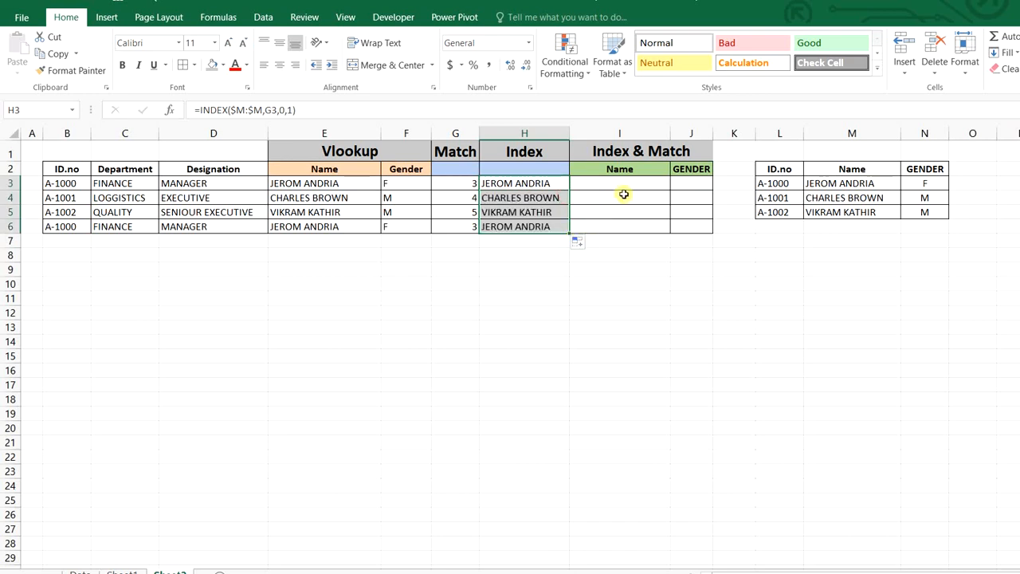
left_click(619, 183)
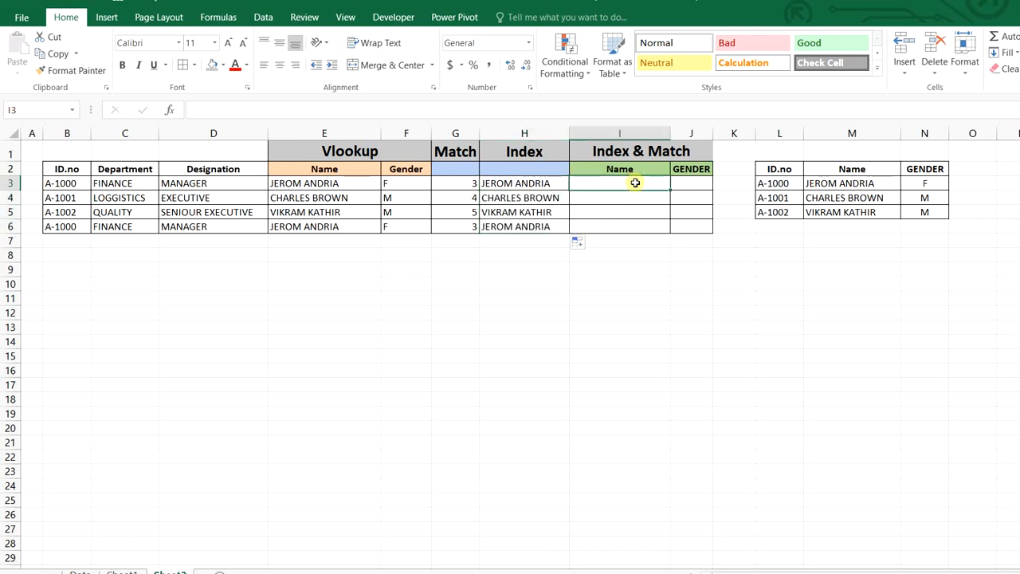
type("=")
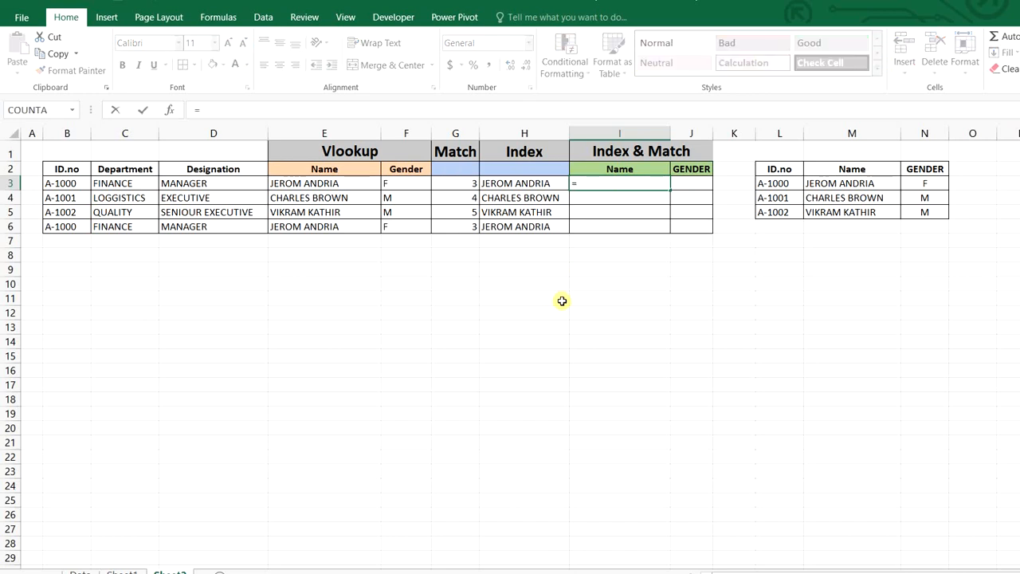
type("INDEX(M:M")
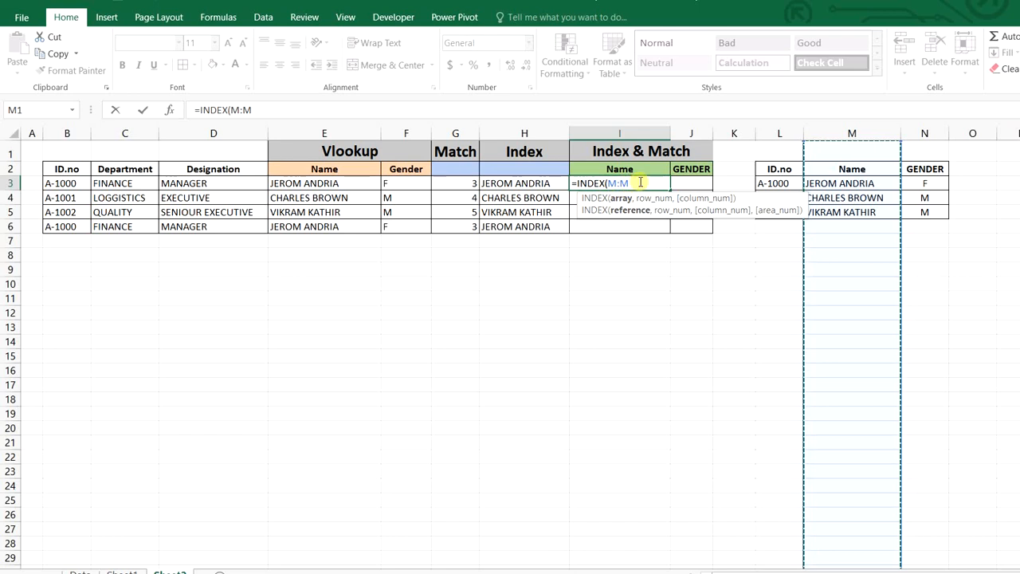
type(",")
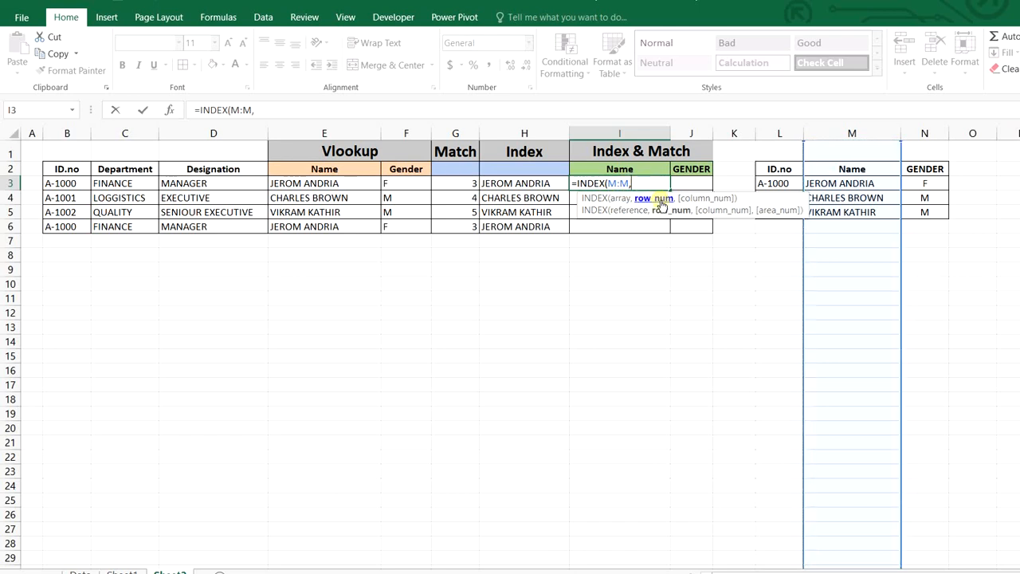
type("MATCH(")
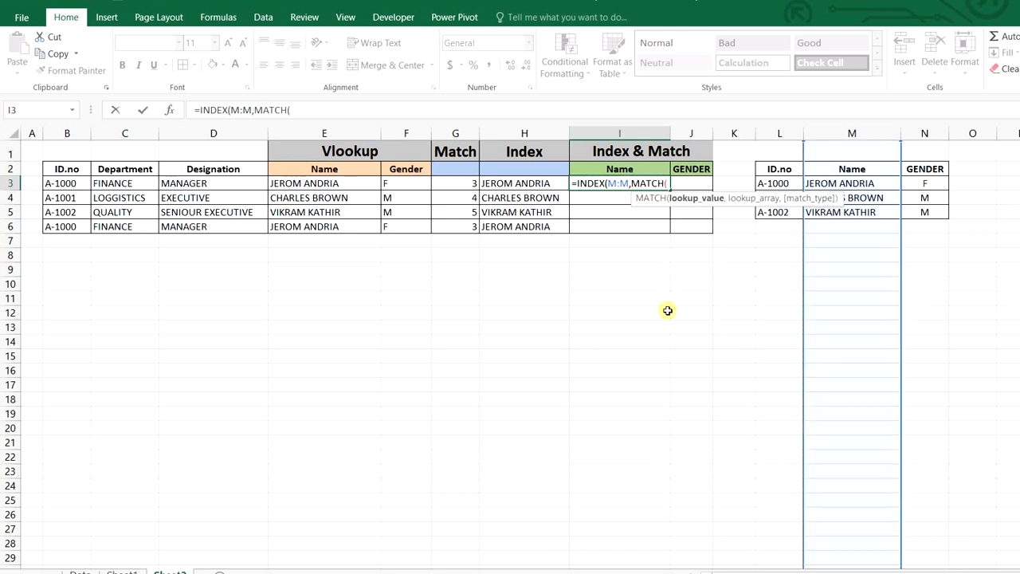
left_click(67, 182)
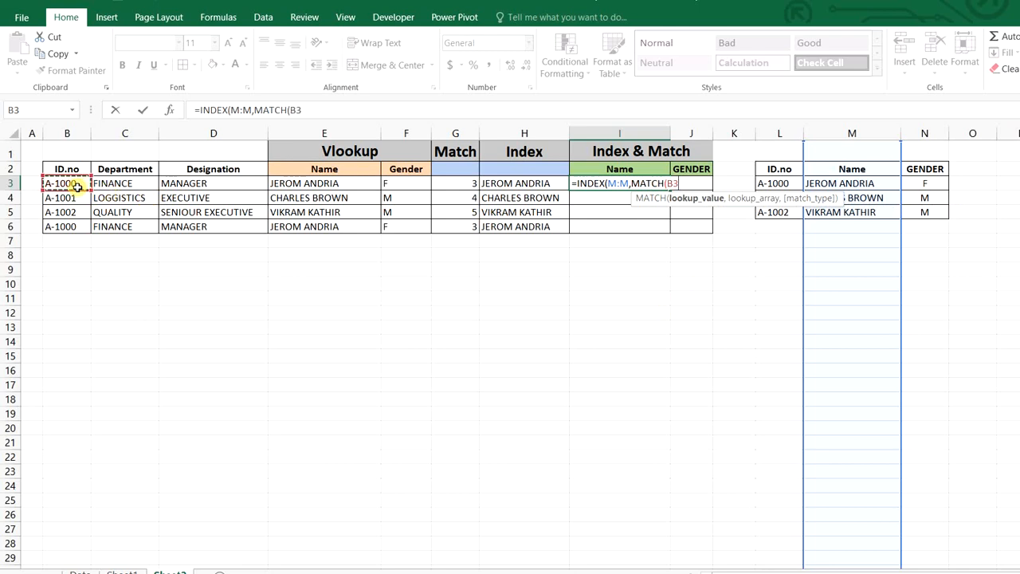
key("f4")
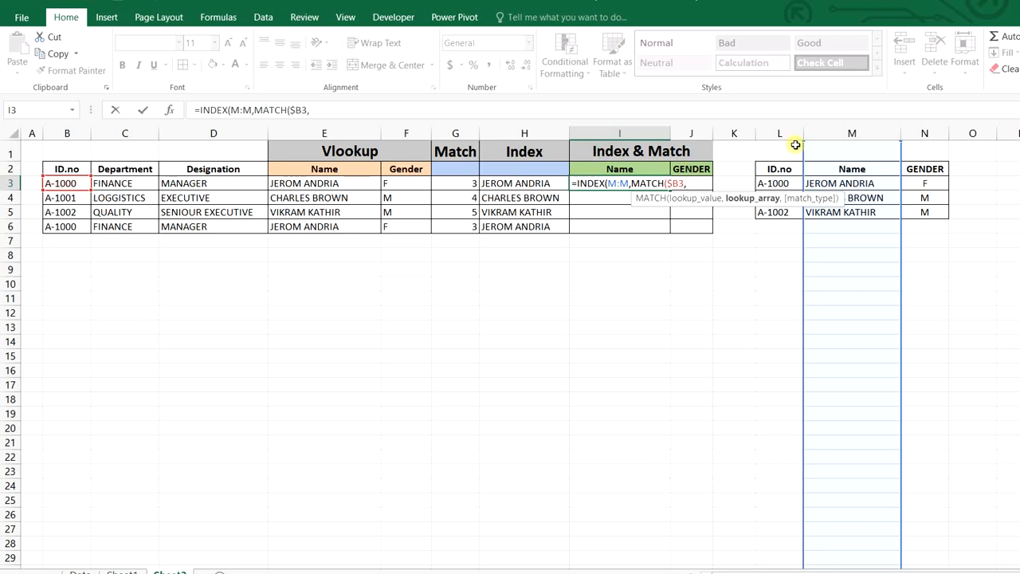
left_click(780, 133)
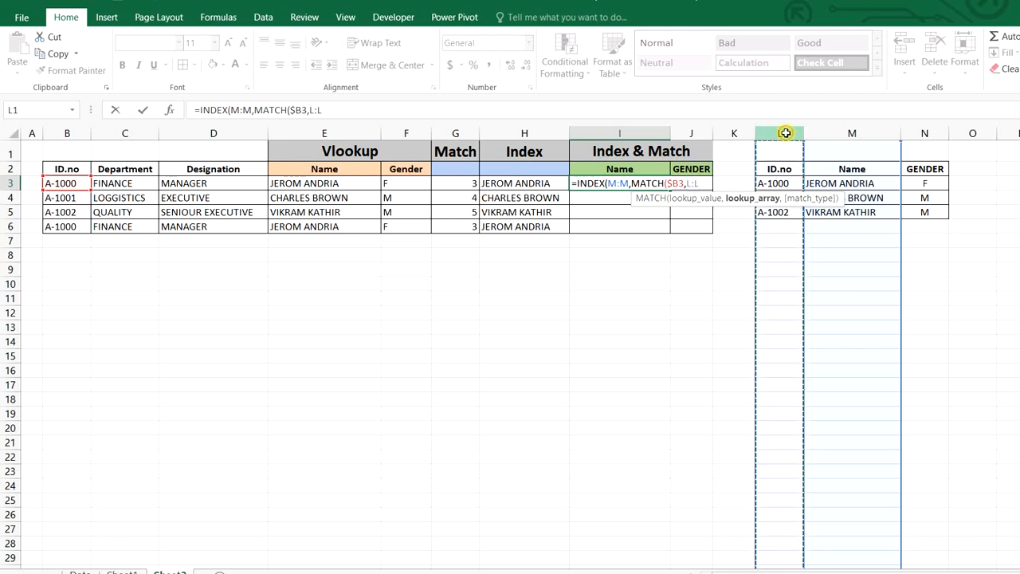
mouse_move(785, 132)
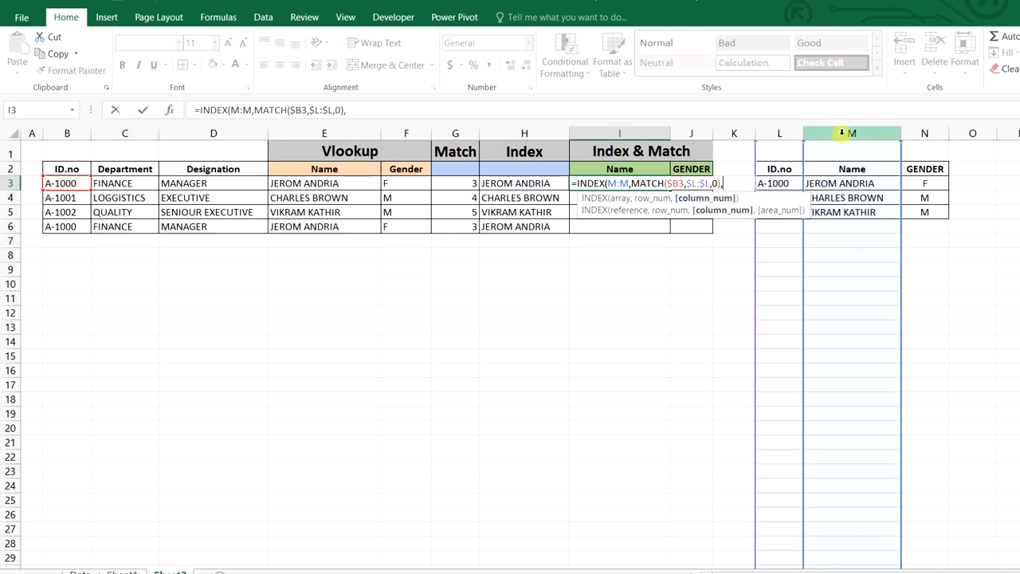
type("1")
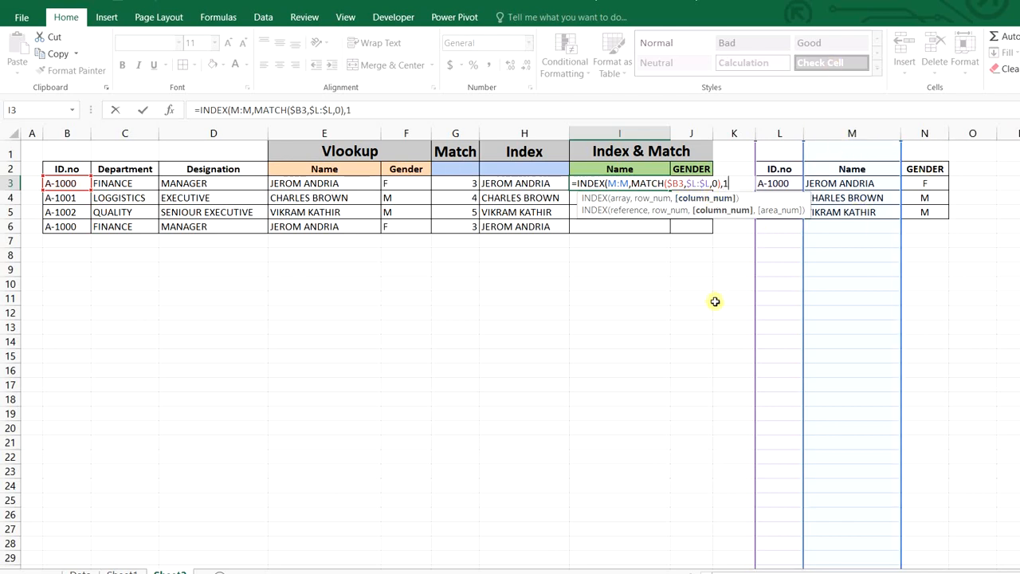
key("Return")
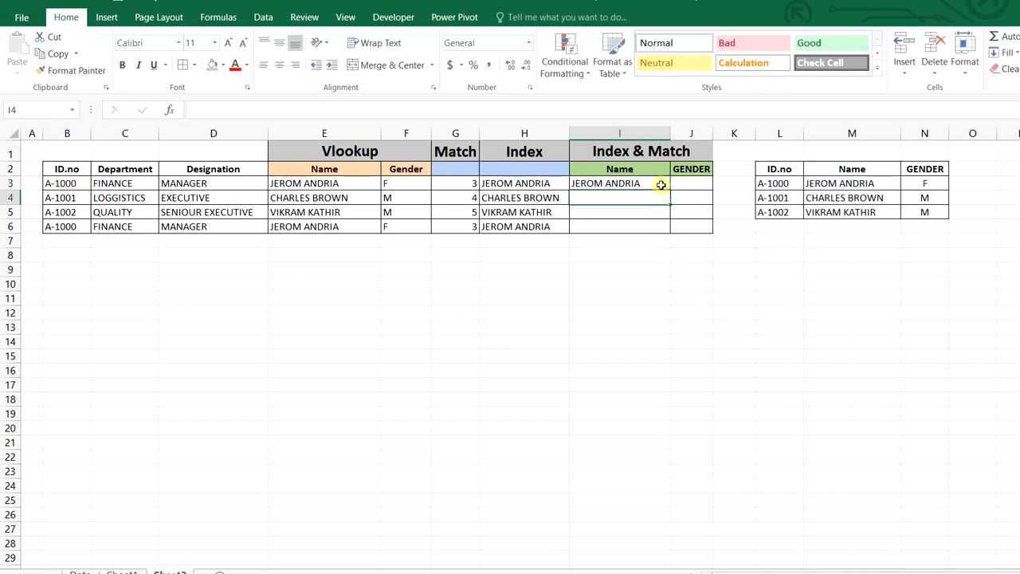
- Fill the INDEX&MATCH formula right into GENDER and down to row 6
left_click_drag(661, 184, 661, 226)
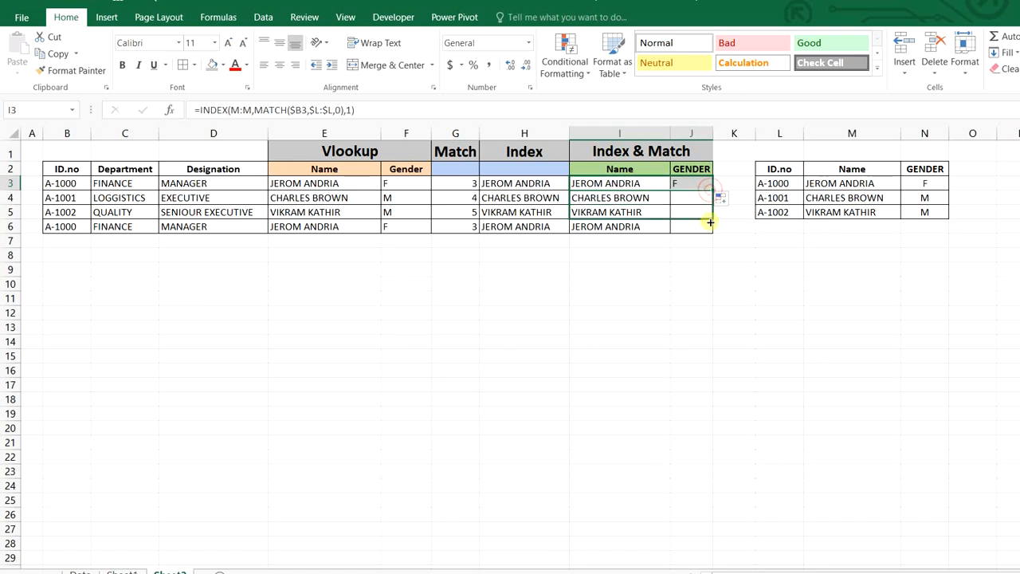
left_click_drag(708, 183, 708, 226)
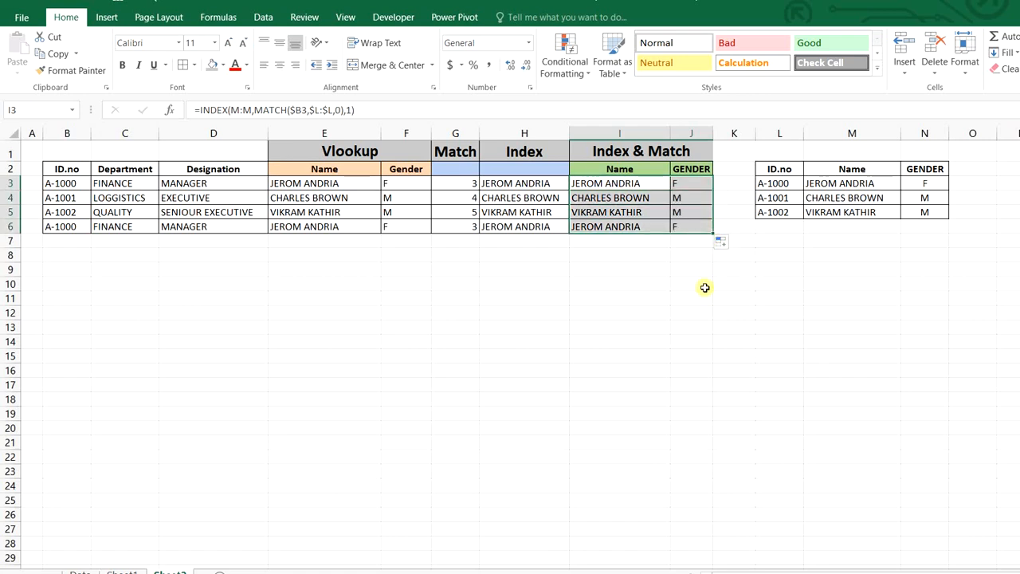
left_click(690, 283)
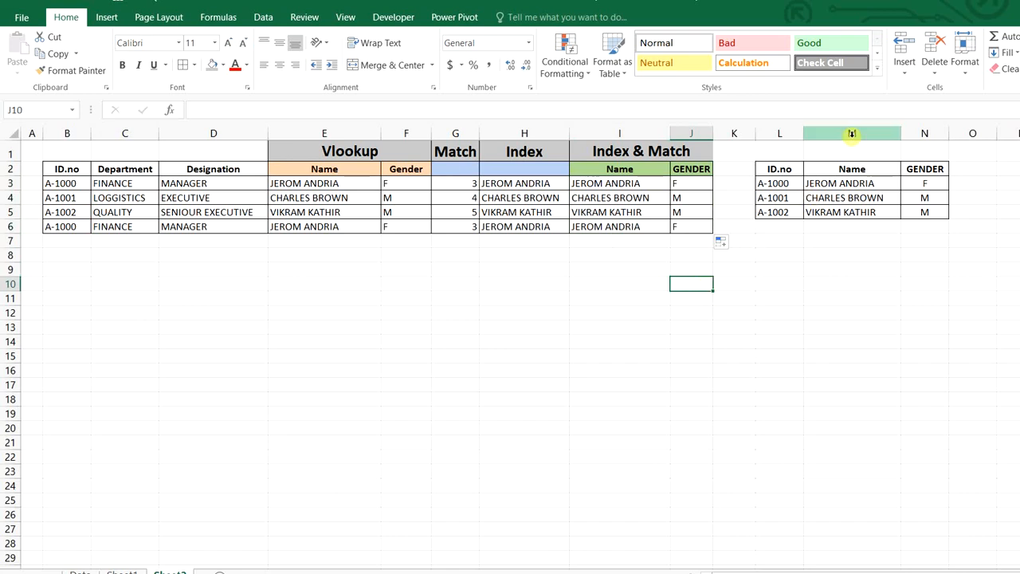
- Insert a column at M, then compare the 0 VLOOKUP results with the intact INDEX&MATCH results
left_click(851, 133)
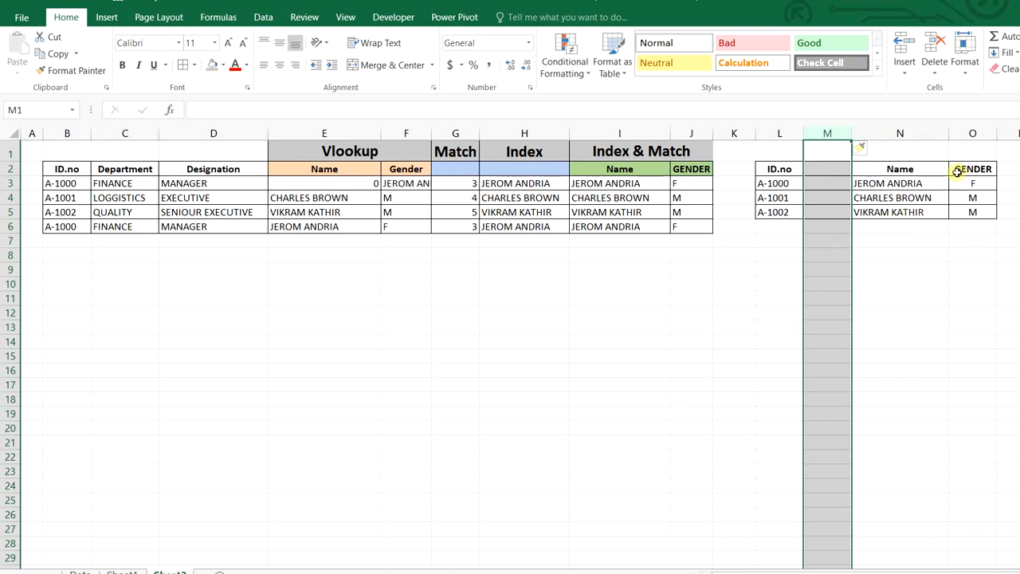
left_click(323, 183)
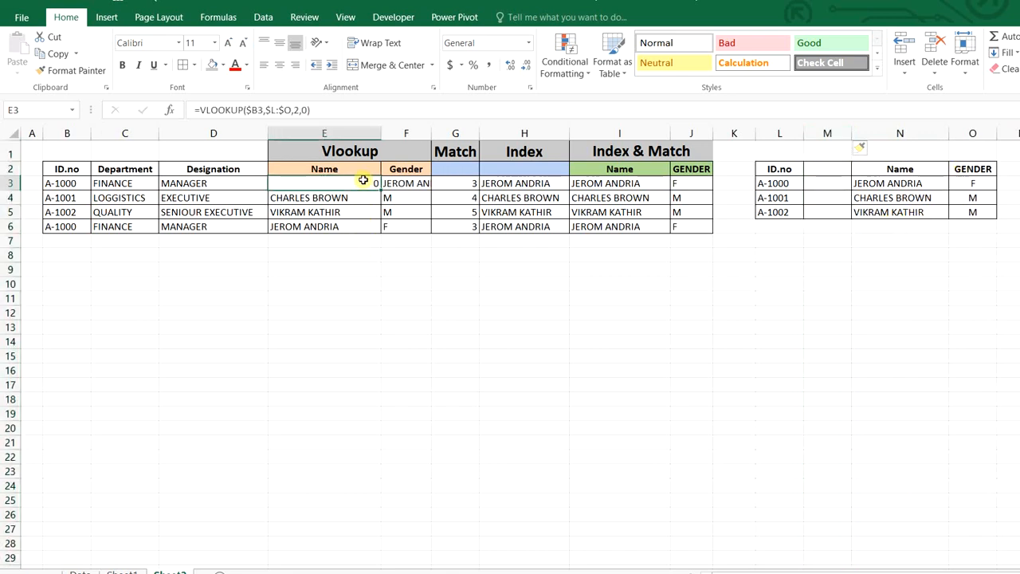
double_click(323, 183)
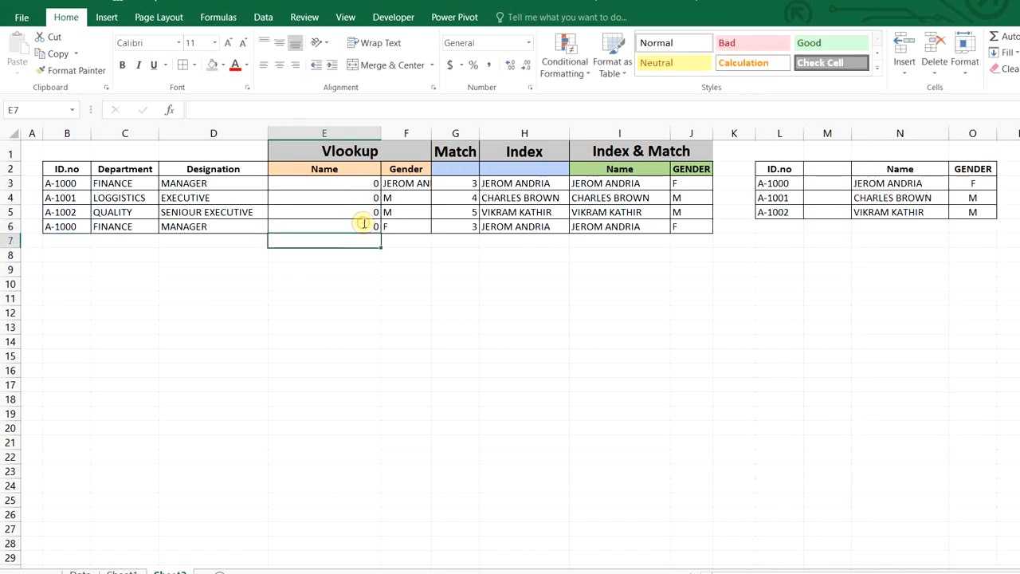
left_click(619, 183)
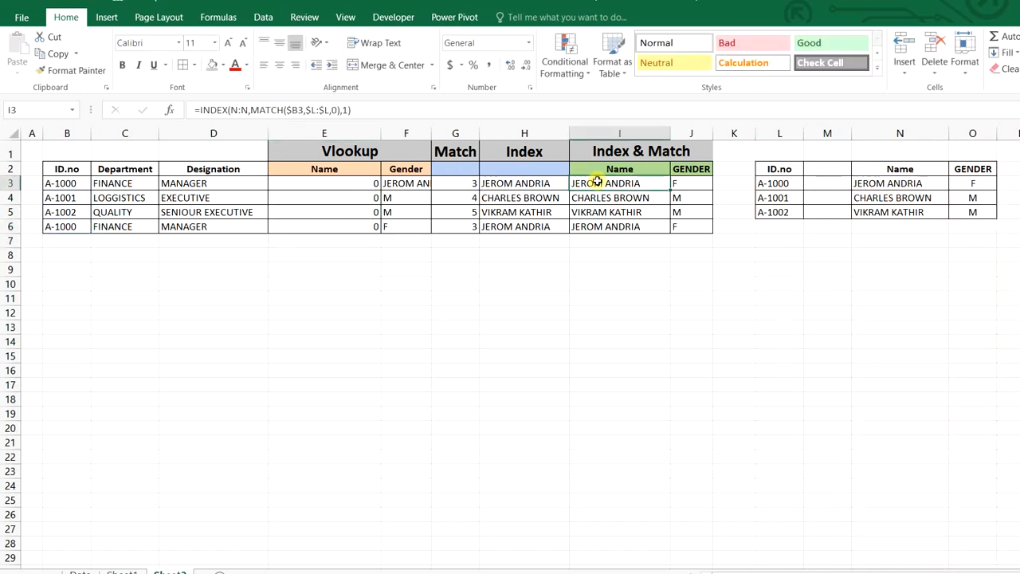
left_click(619, 196)
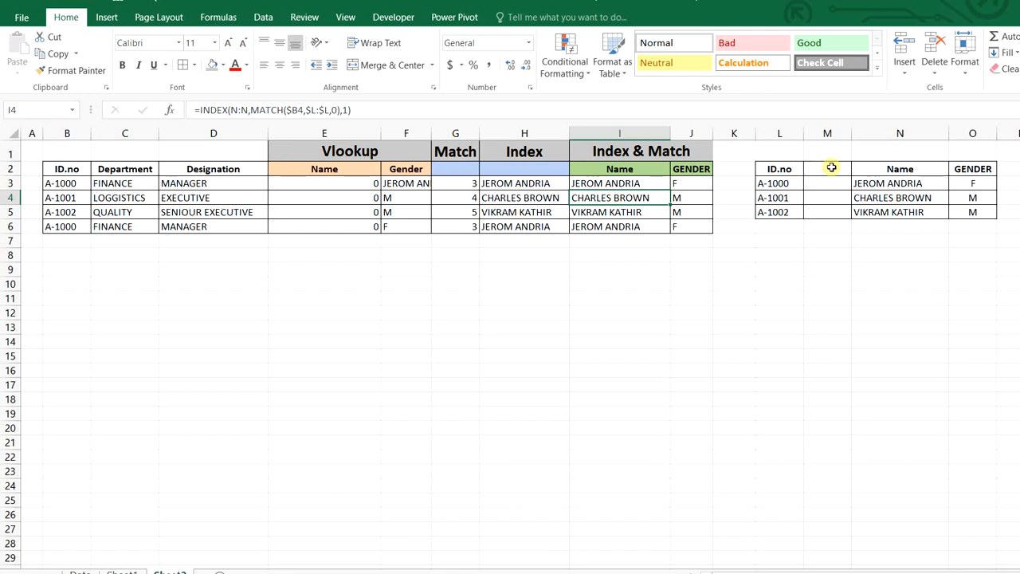
mouse_move(349, 184)
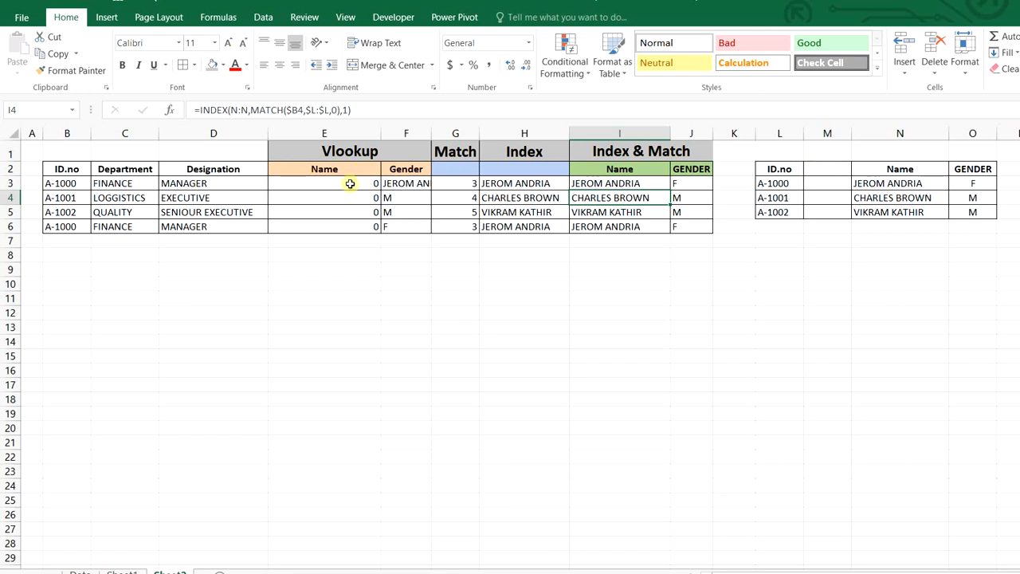